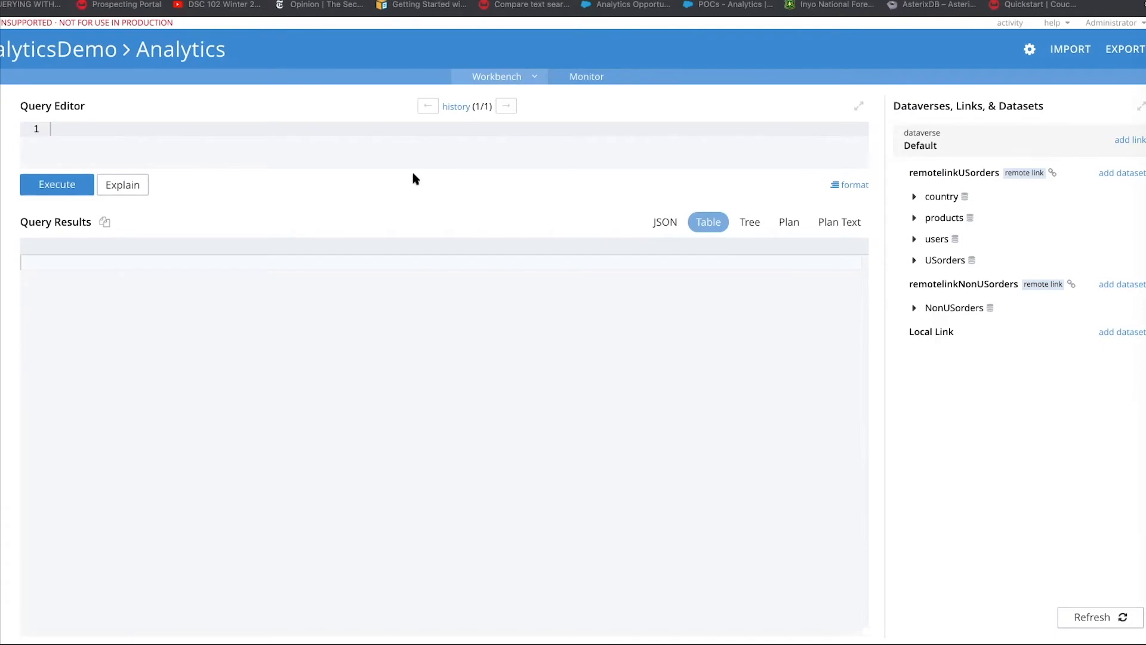
{"action": "mouse_move", "coordinate": [189, 11]}
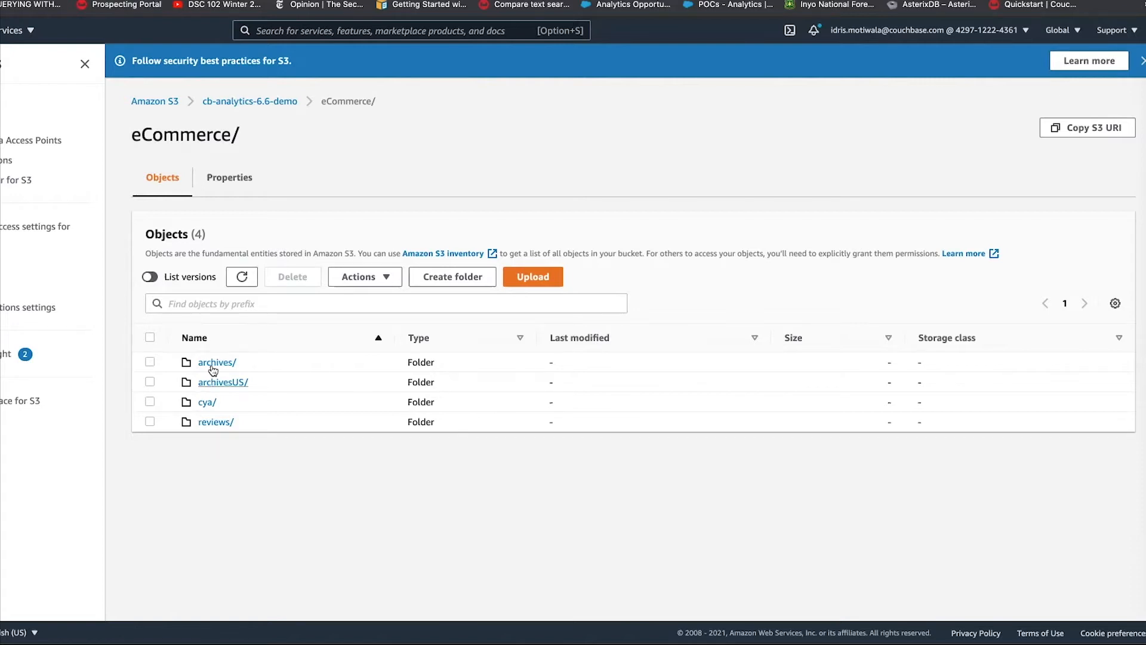
- Inspect the archives folder's order JSON files, then open the reviews folder of CSV parts
{"action": "left_click", "coordinate": [216, 362]}
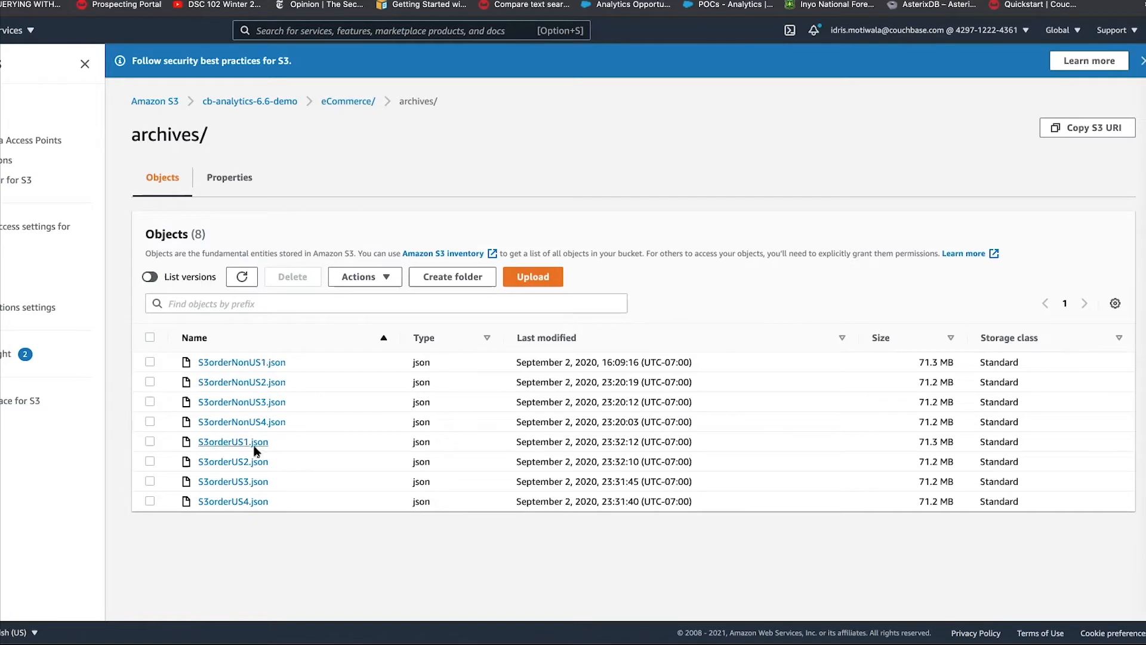
{"action": "mouse_move", "coordinate": [244, 453]}
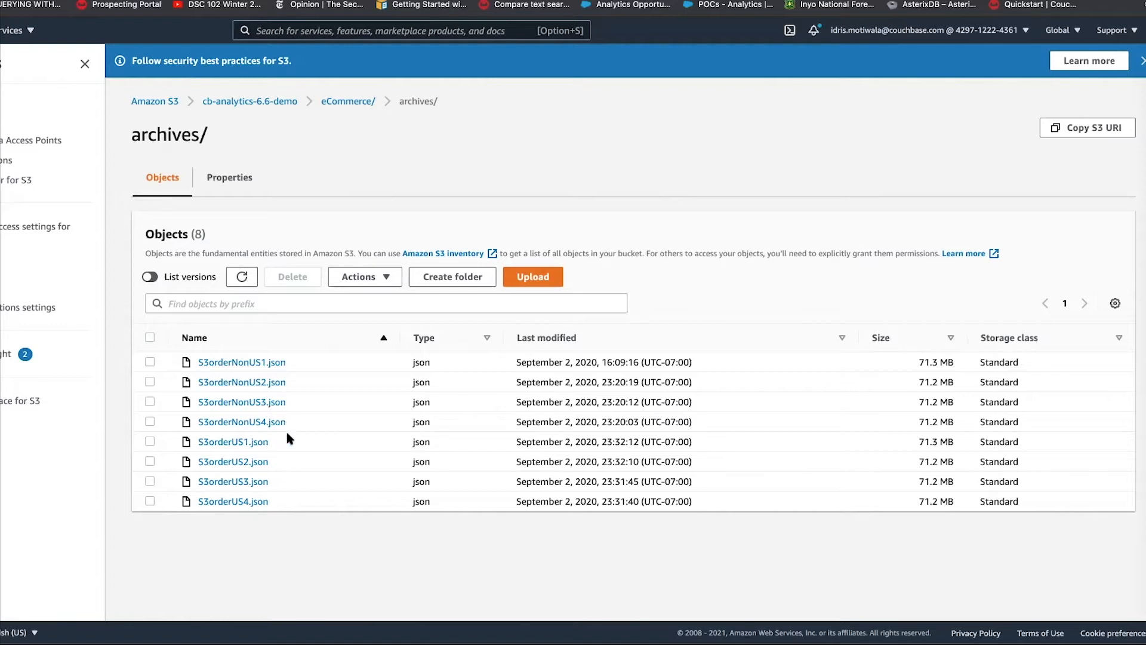
{"action": "mouse_move", "coordinate": [348, 101]}
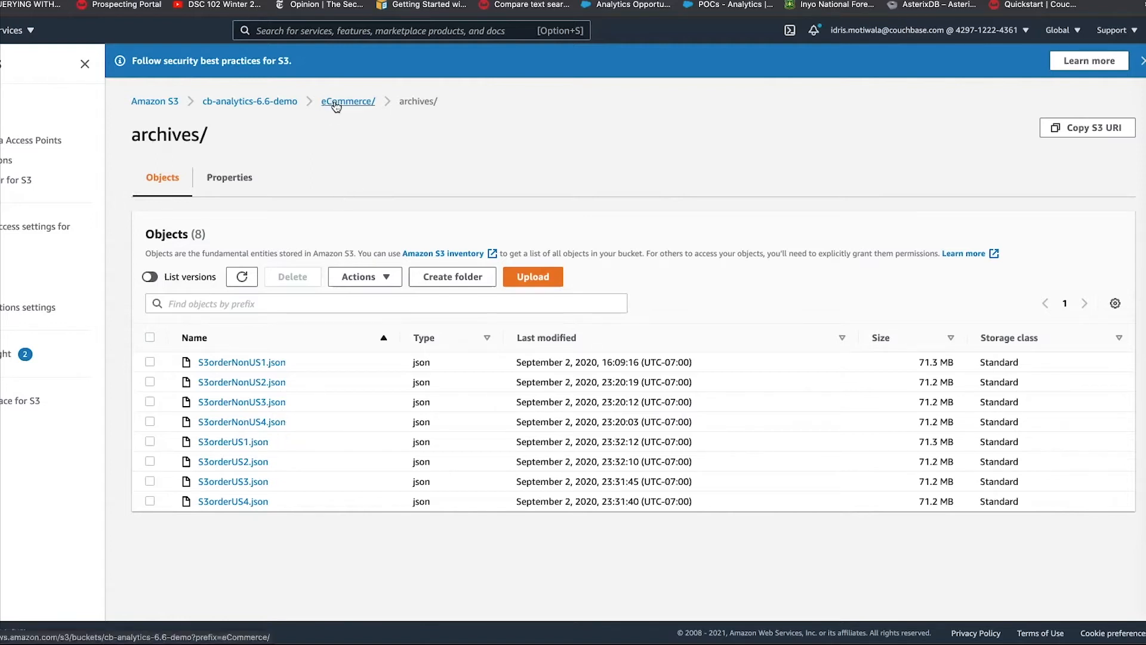
{"action": "left_click", "coordinate": [348, 101]}
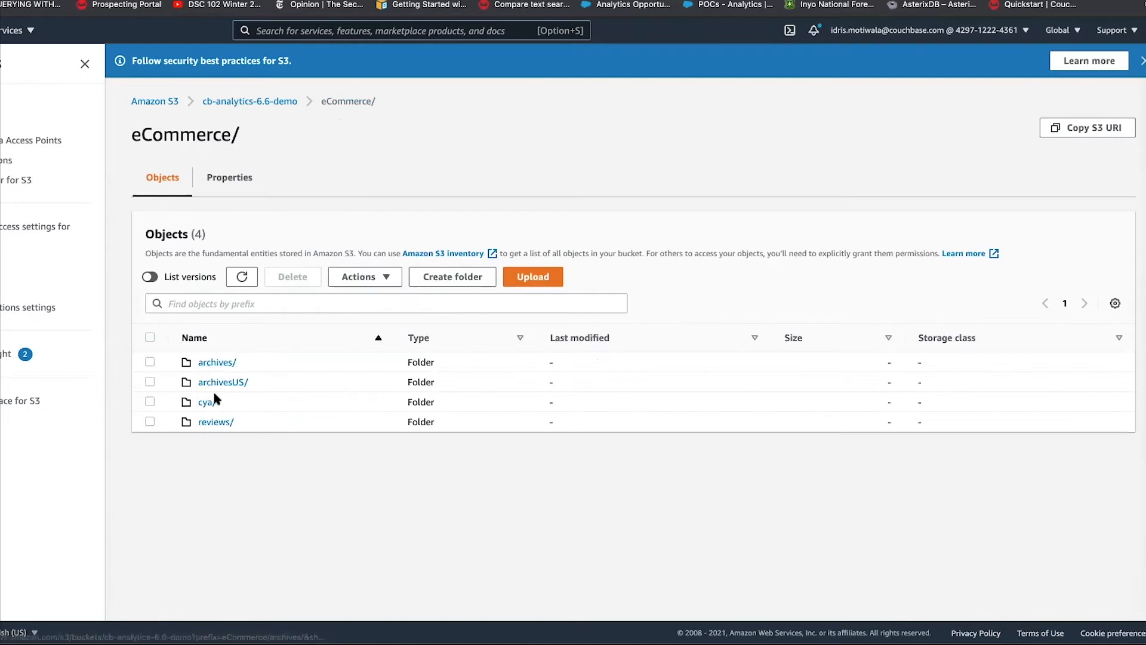
{"action": "left_click", "coordinate": [215, 422]}
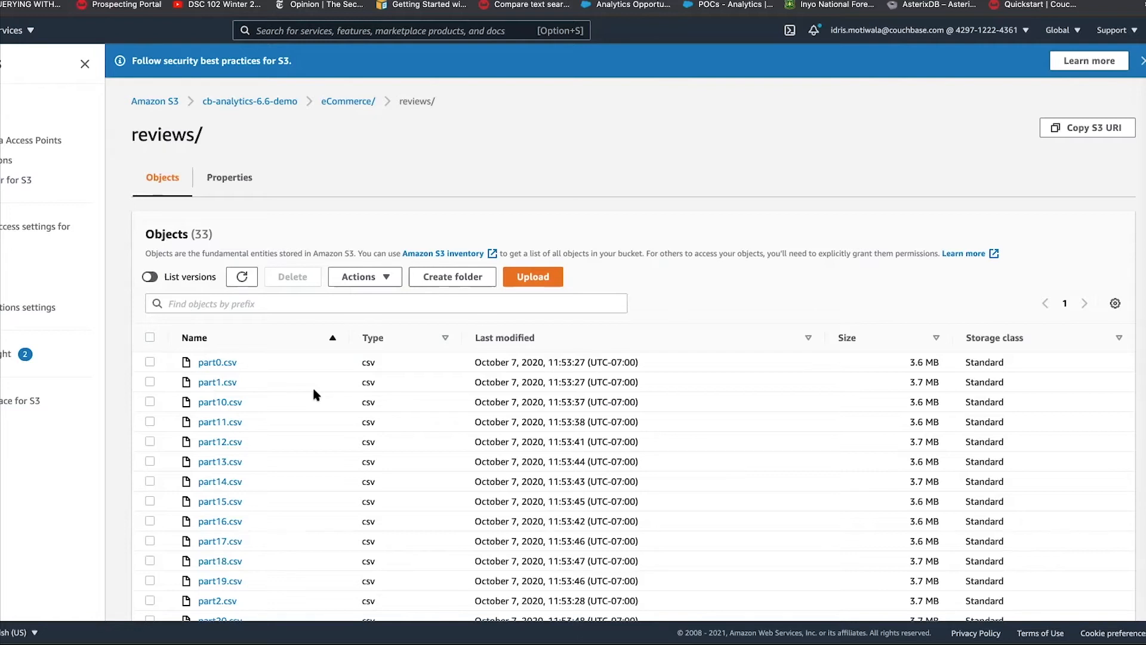
{"action": "mouse_move", "coordinate": [329, 377]}
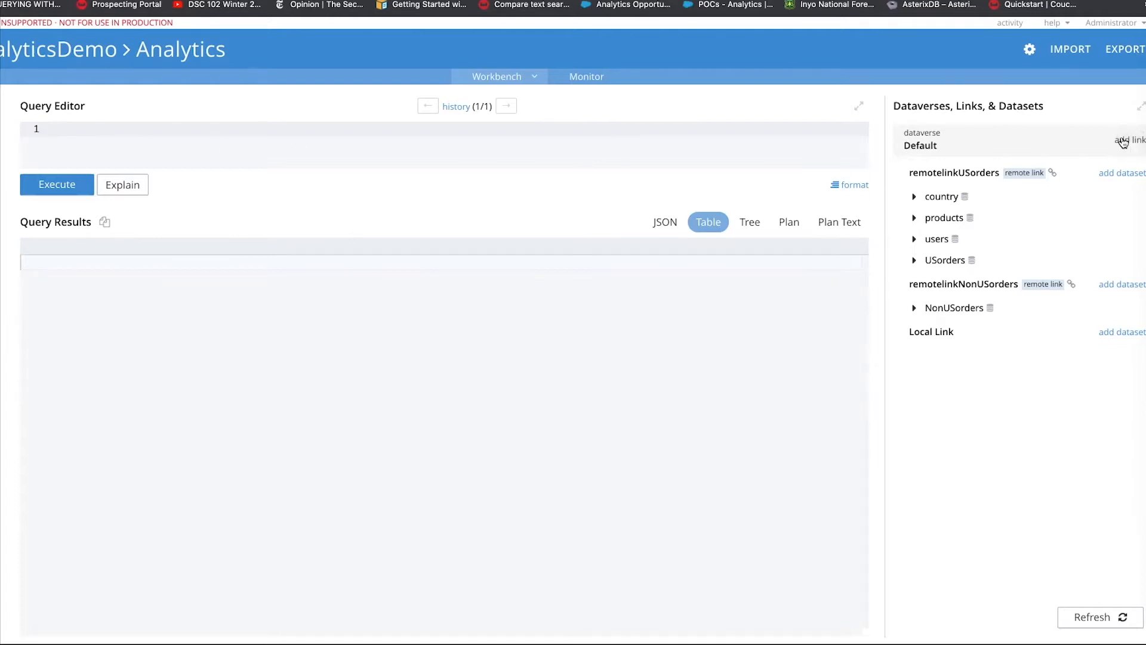
{"action": "left_click", "coordinate": [1128, 140]}
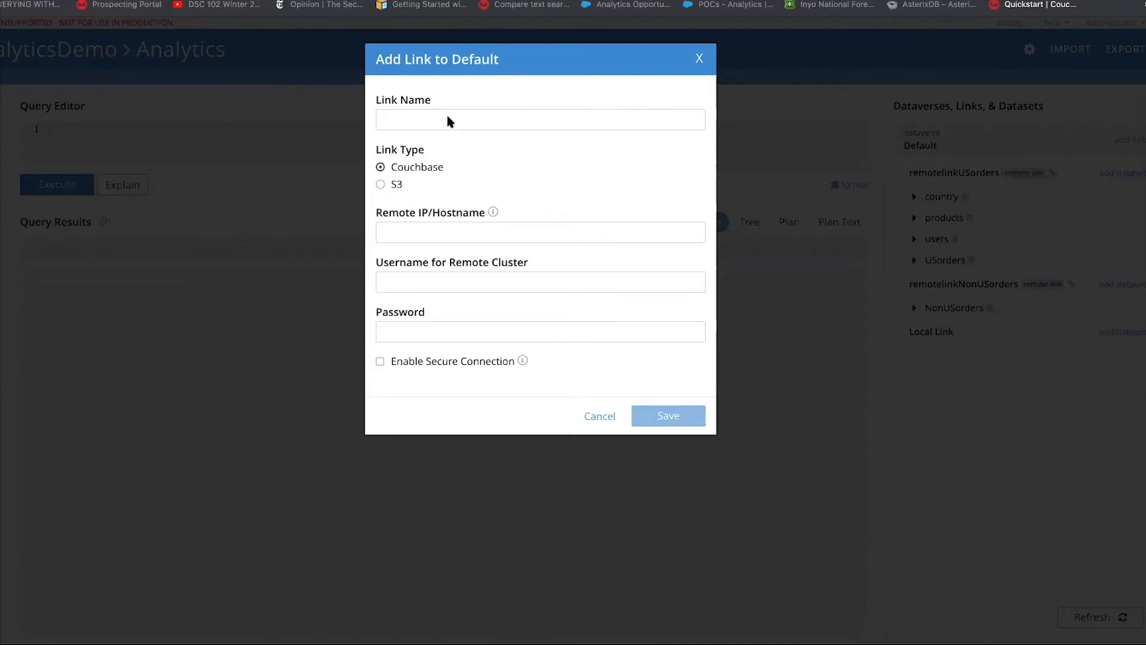
{"action": "type", "text": "mydemoS3link"}
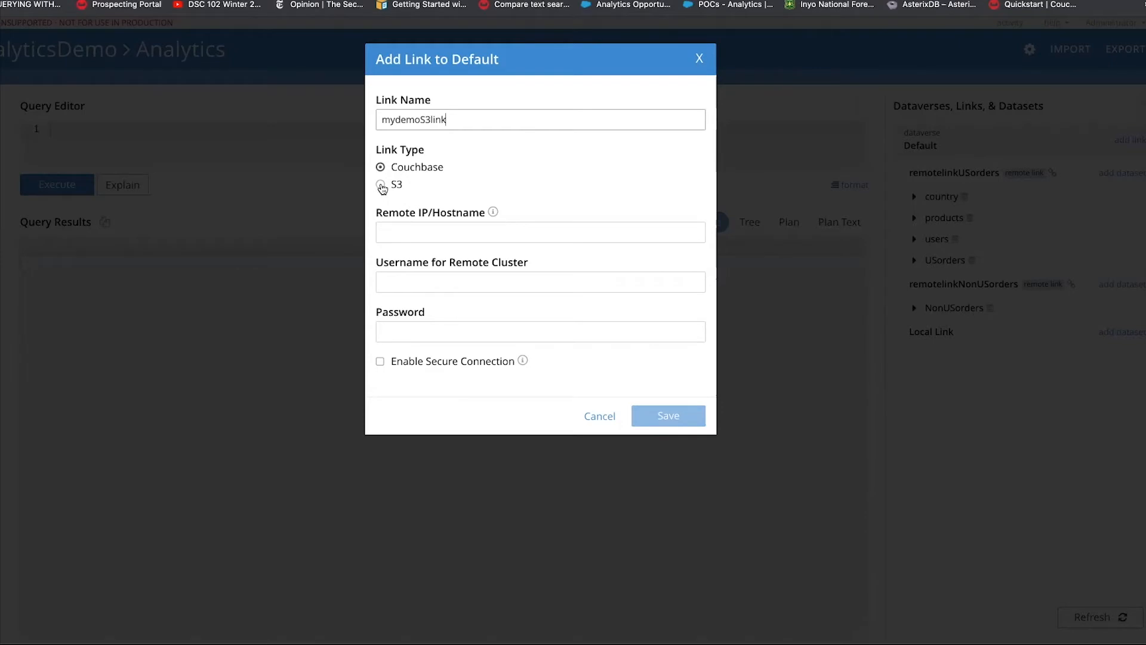
{"action": "left_click", "coordinate": [380, 185]}
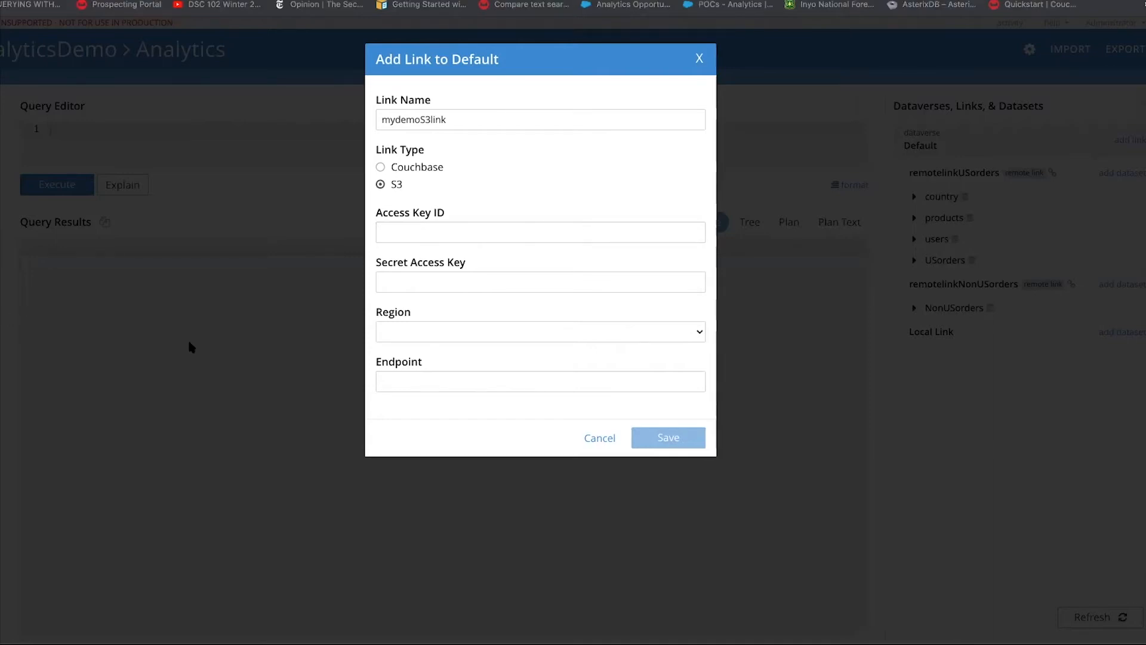
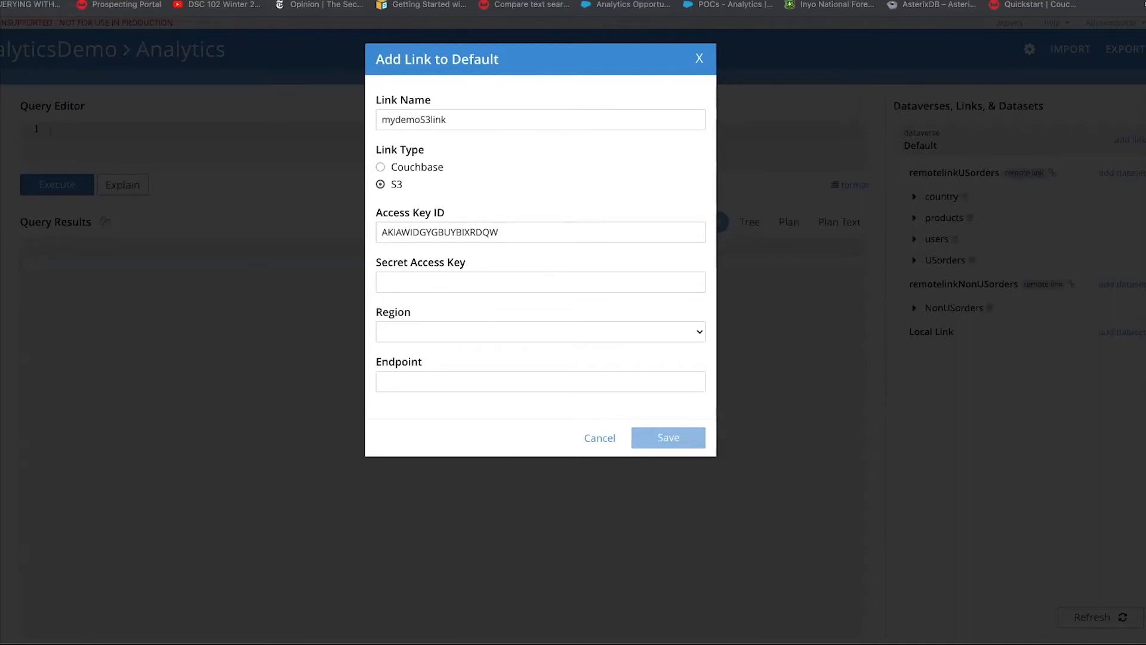
{"action": "left_click", "coordinate": [539, 232]}
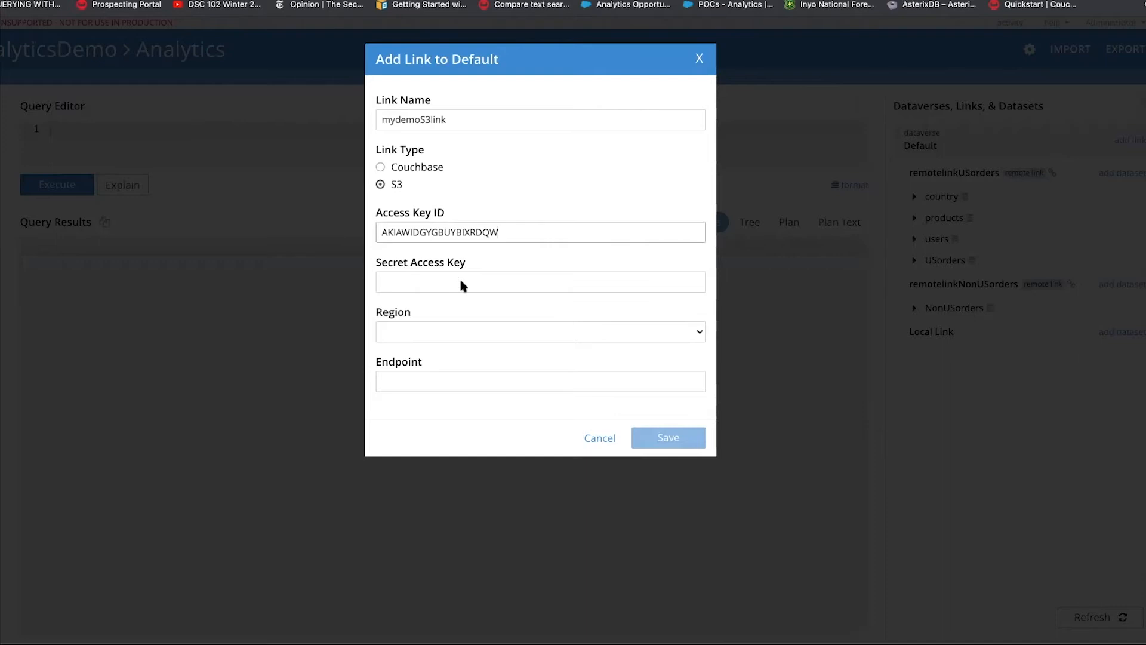
{"action": "left_click", "coordinate": [540, 332]}
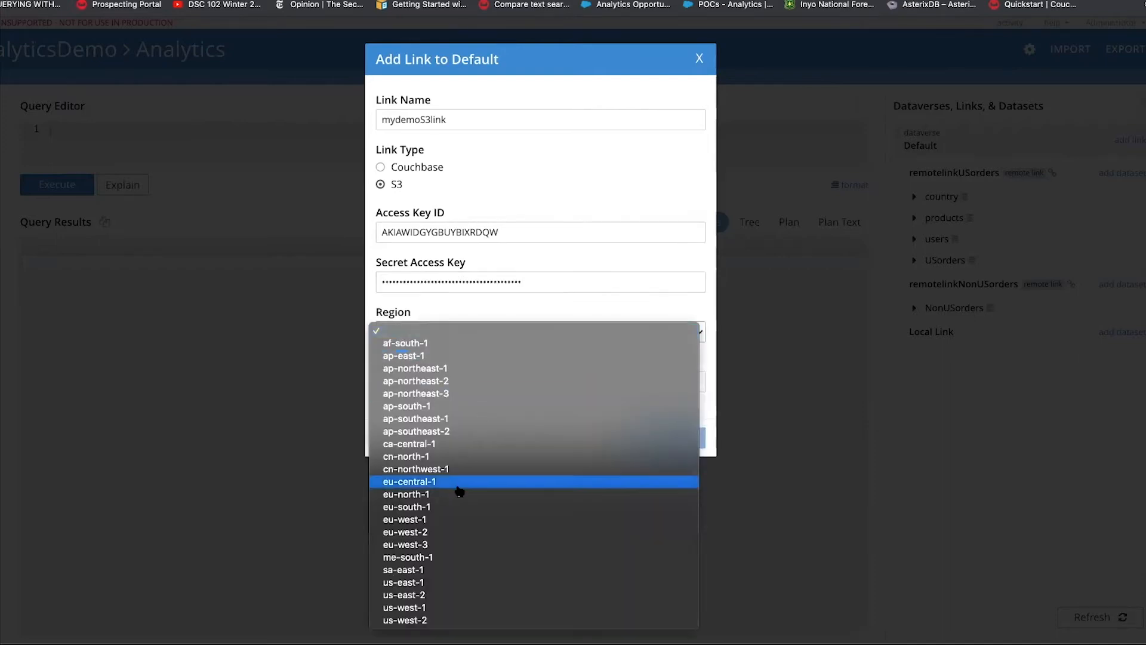
{"action": "mouse_move", "coordinate": [404, 594]}
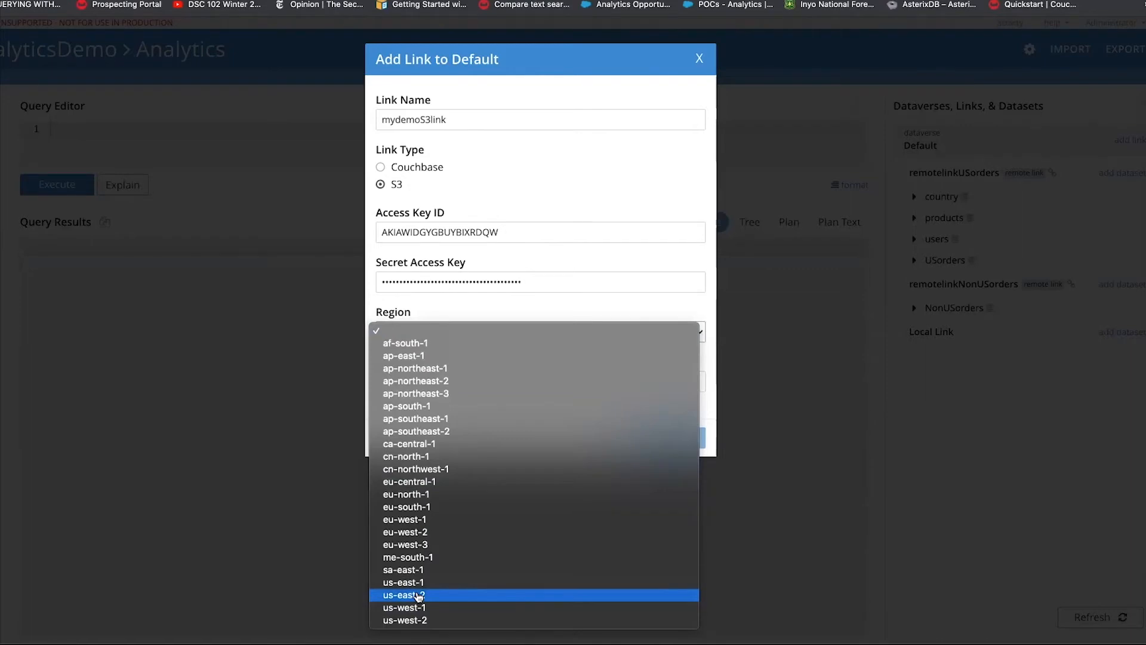
{"action": "left_click", "coordinate": [403, 595]}
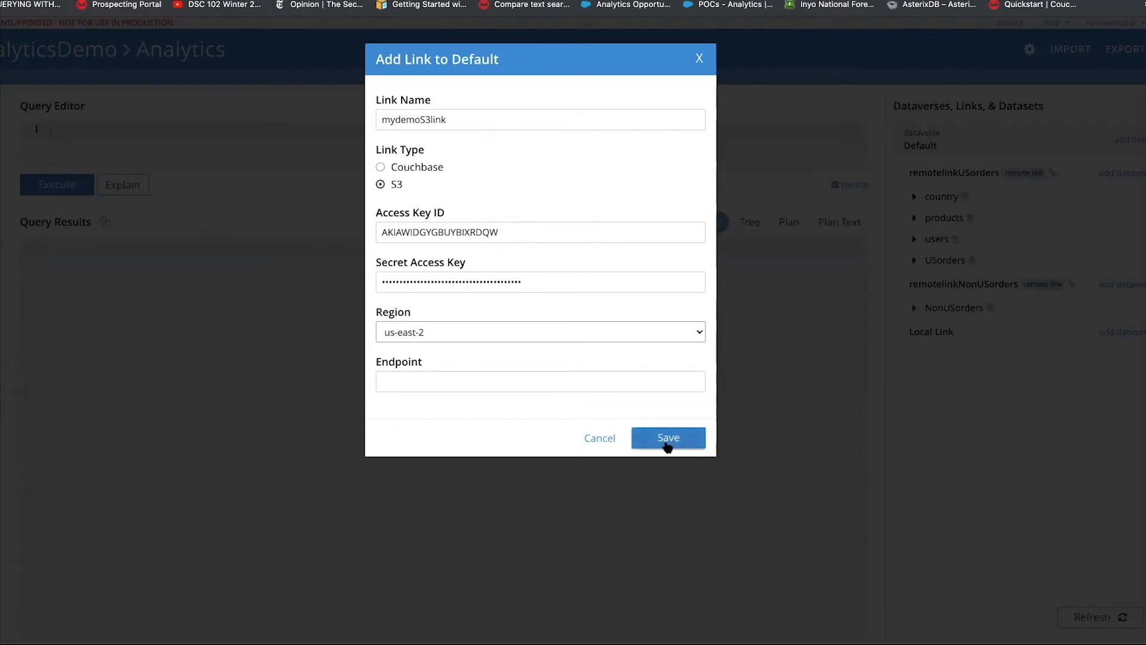
{"action": "left_click", "coordinate": [667, 437]}
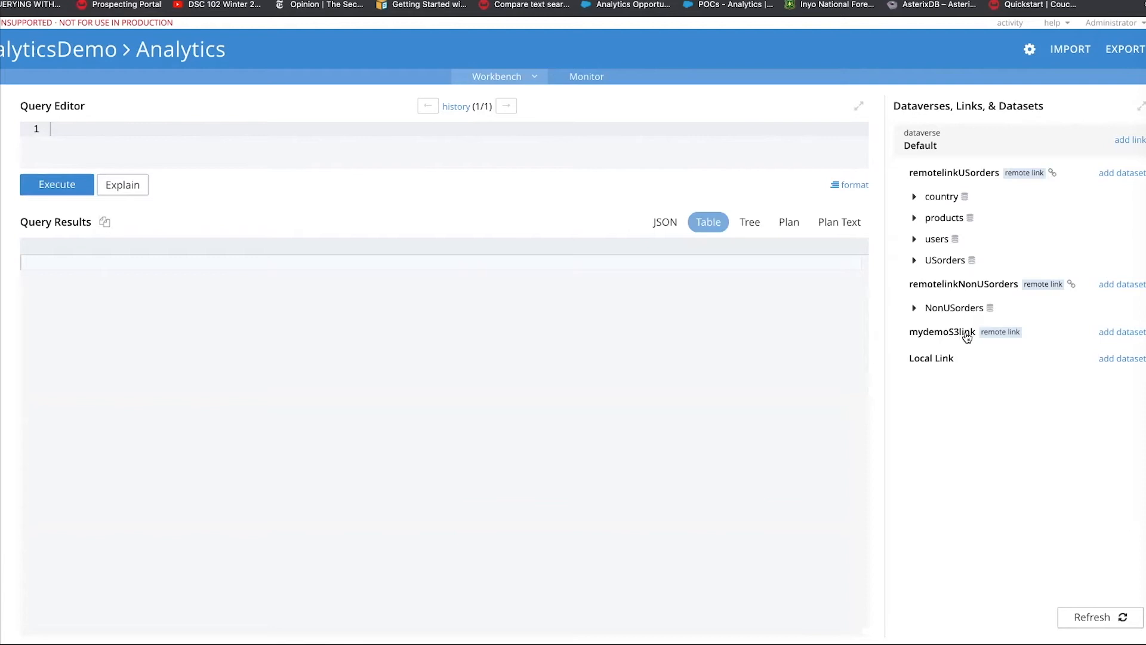
{"action": "mouse_move", "coordinate": [225, 247]}
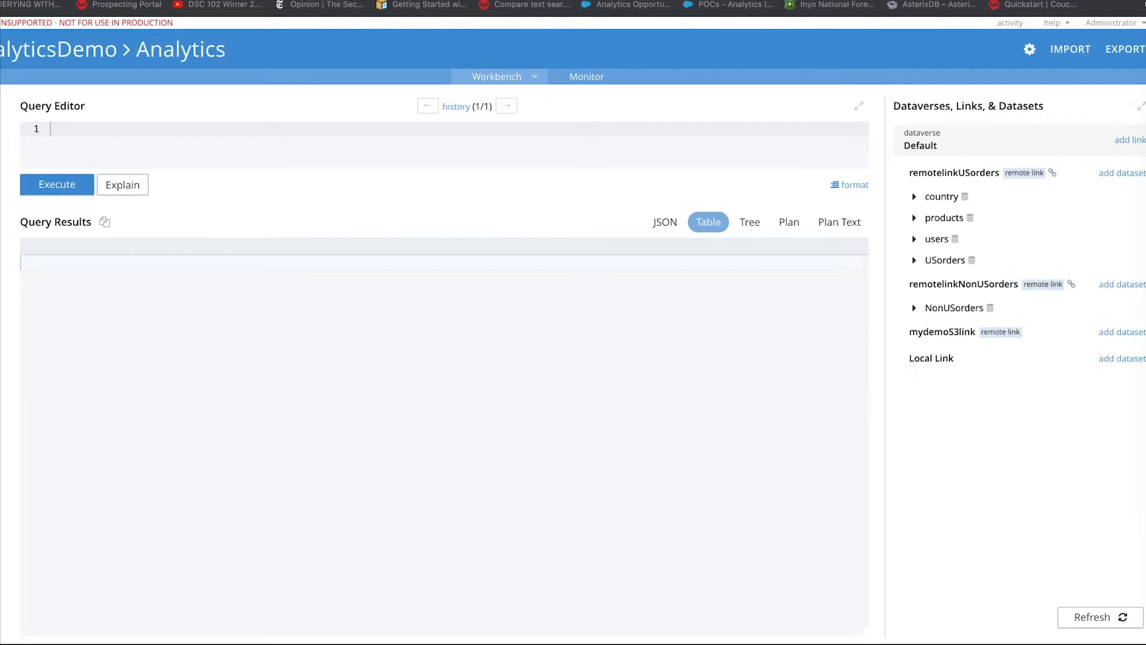
{"action": "mouse_move", "coordinate": [196, 131]}
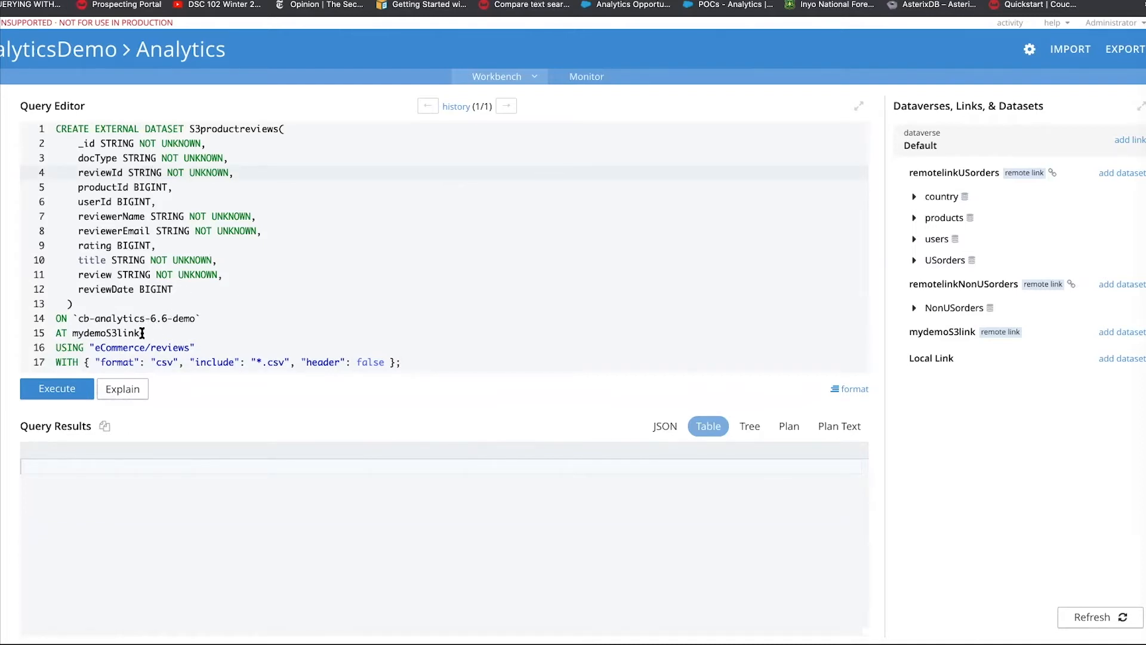
- Highlight the mydemoS3link name in the S3productreviews CREATE EXTERNAL DATASET statement
{"action": "double_click", "coordinate": [107, 332]}
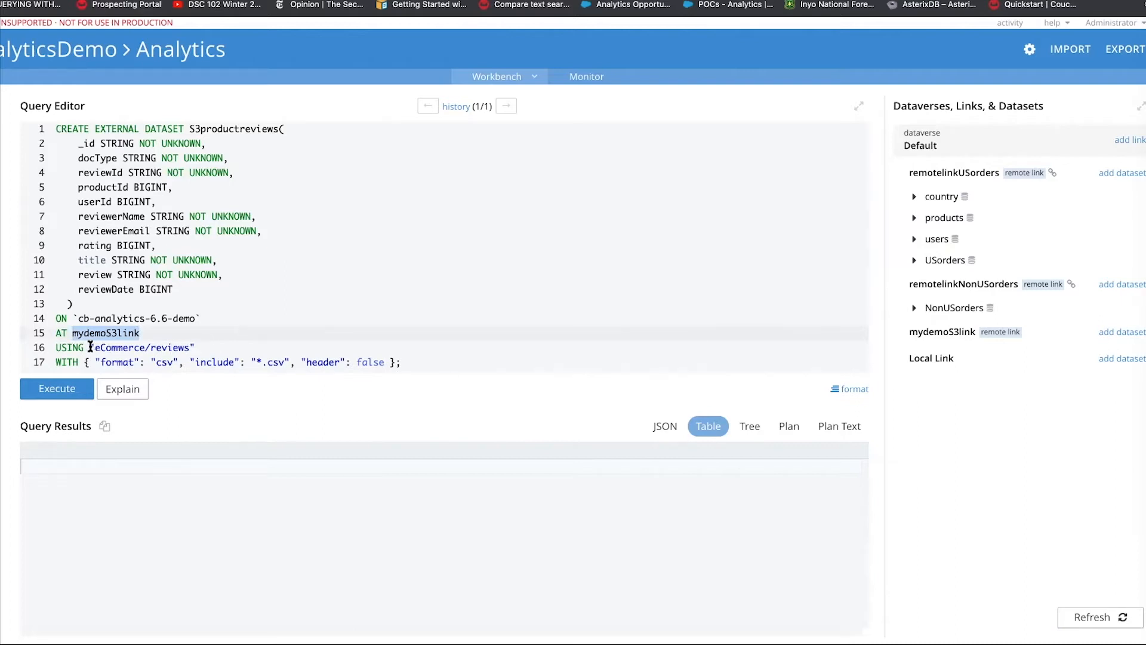
{"action": "double_click", "coordinate": [139, 348]}
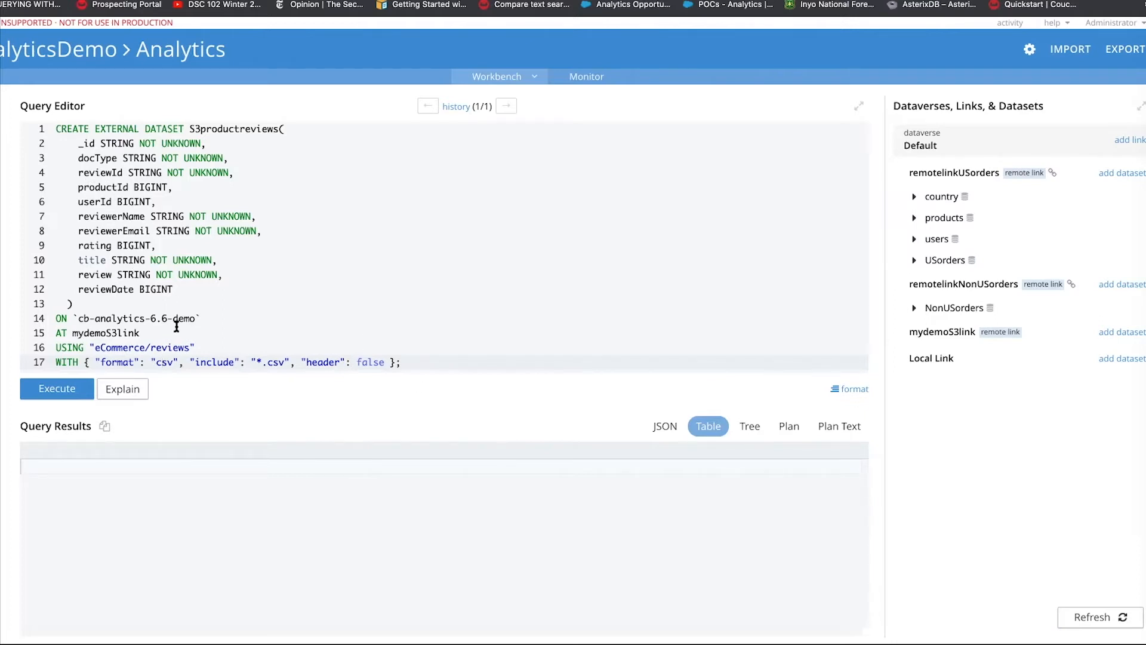
- Run the S3productreviews creation, then expand the S3productreviews and NonUSorders dataset details
{"action": "left_click", "coordinate": [57, 388]}
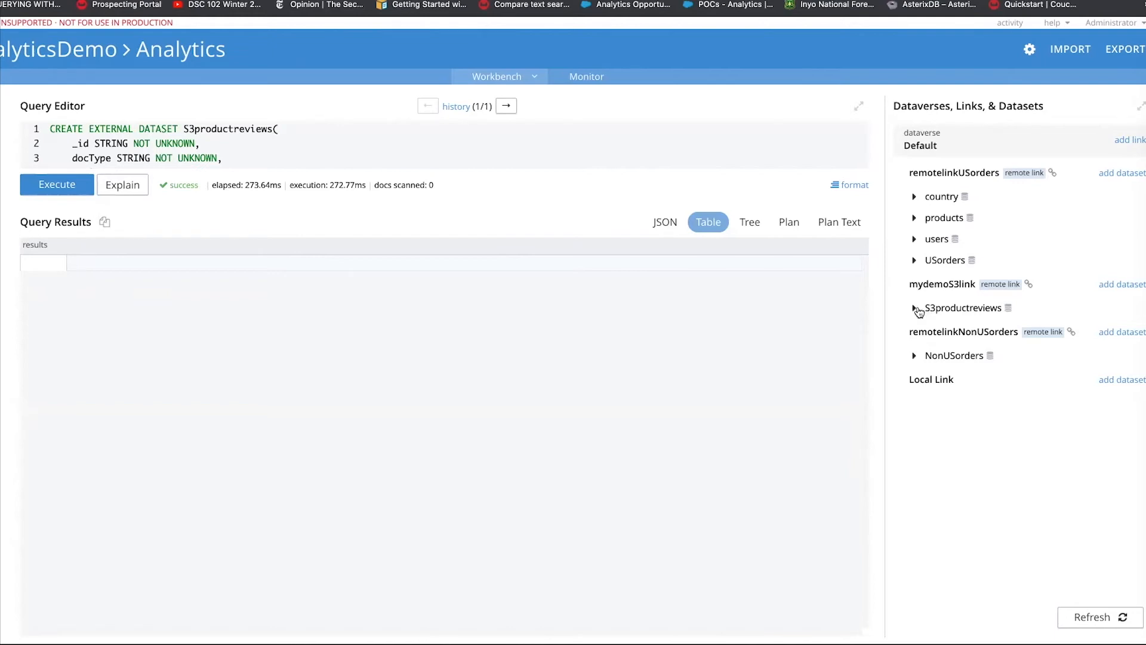
{"action": "left_click", "coordinate": [914, 307]}
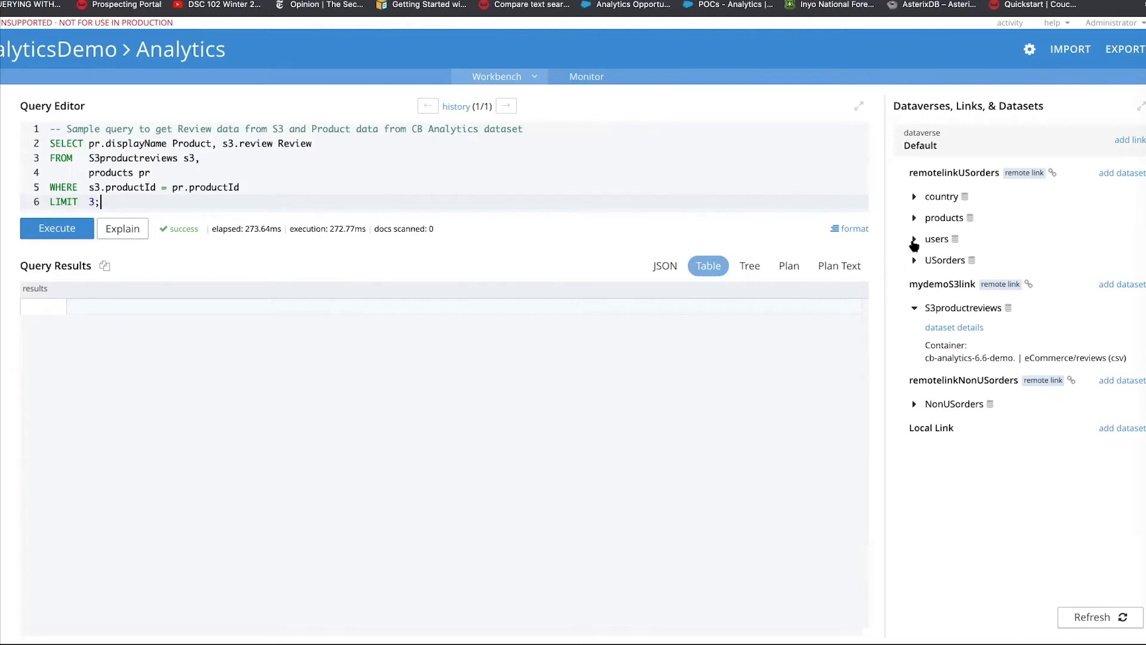
{"action": "mouse_move", "coordinate": [914, 264]}
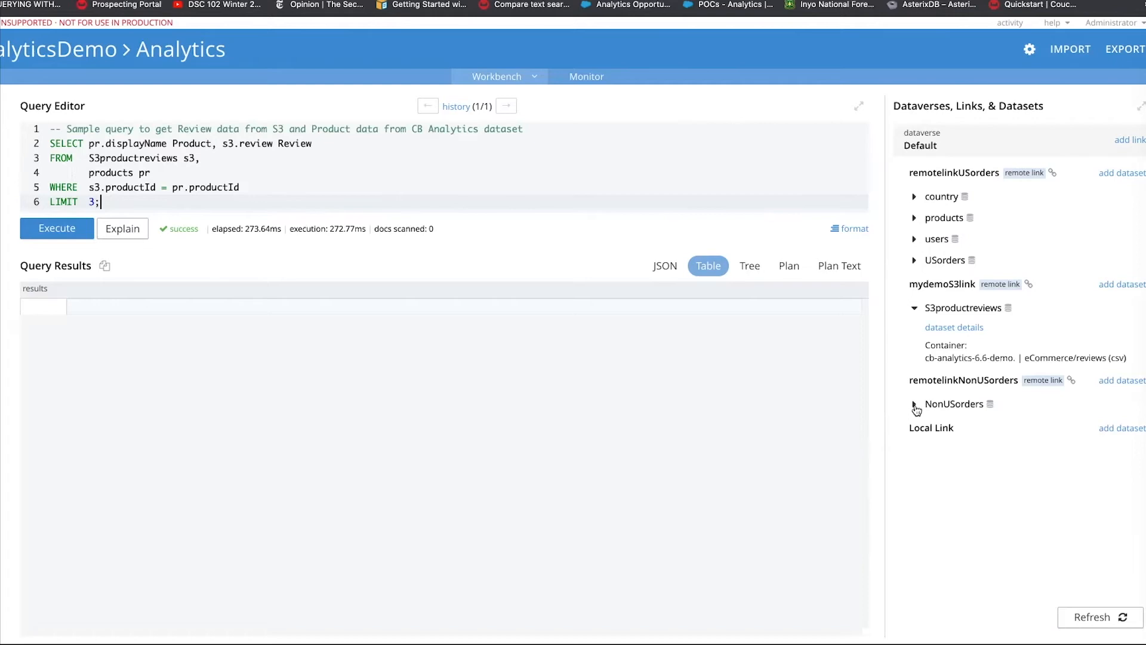
{"action": "left_click", "coordinate": [915, 404]}
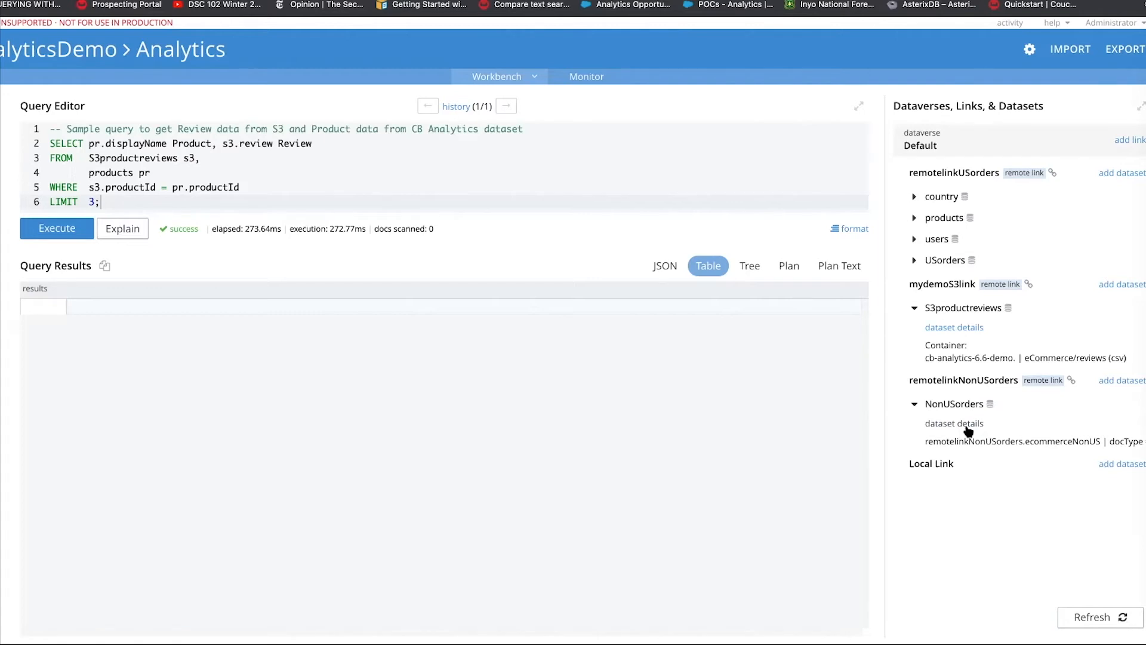
{"action": "mouse_move", "coordinate": [945, 374]}
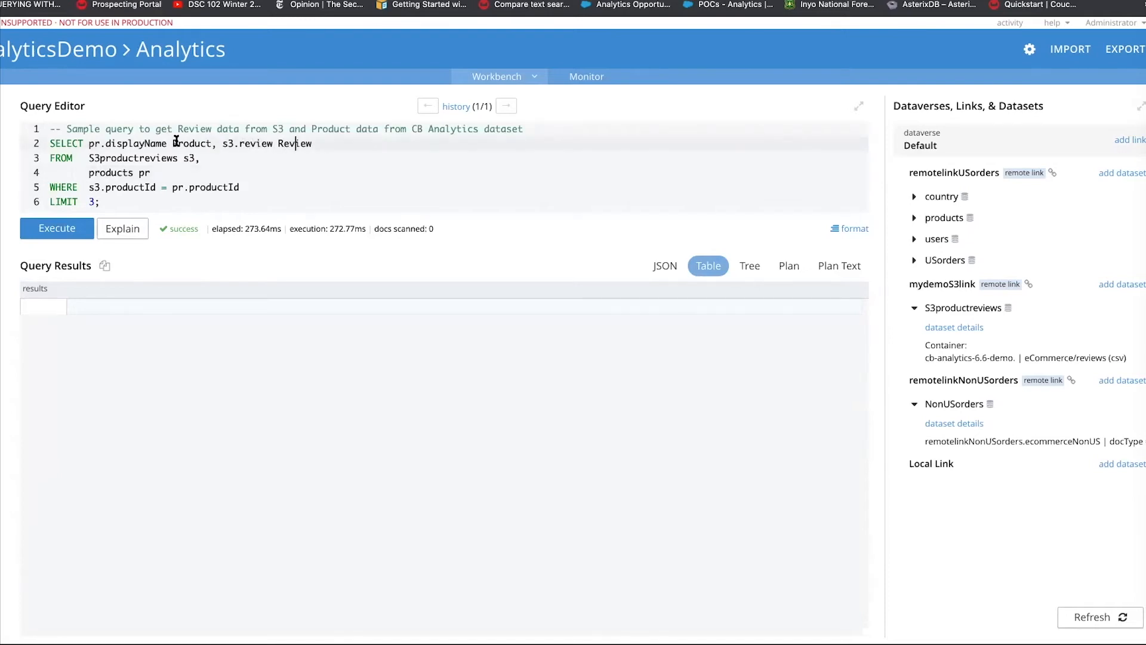
- Run the reviews-products join query, returning three product names with their review texts
{"action": "left_click", "coordinate": [56, 228]}
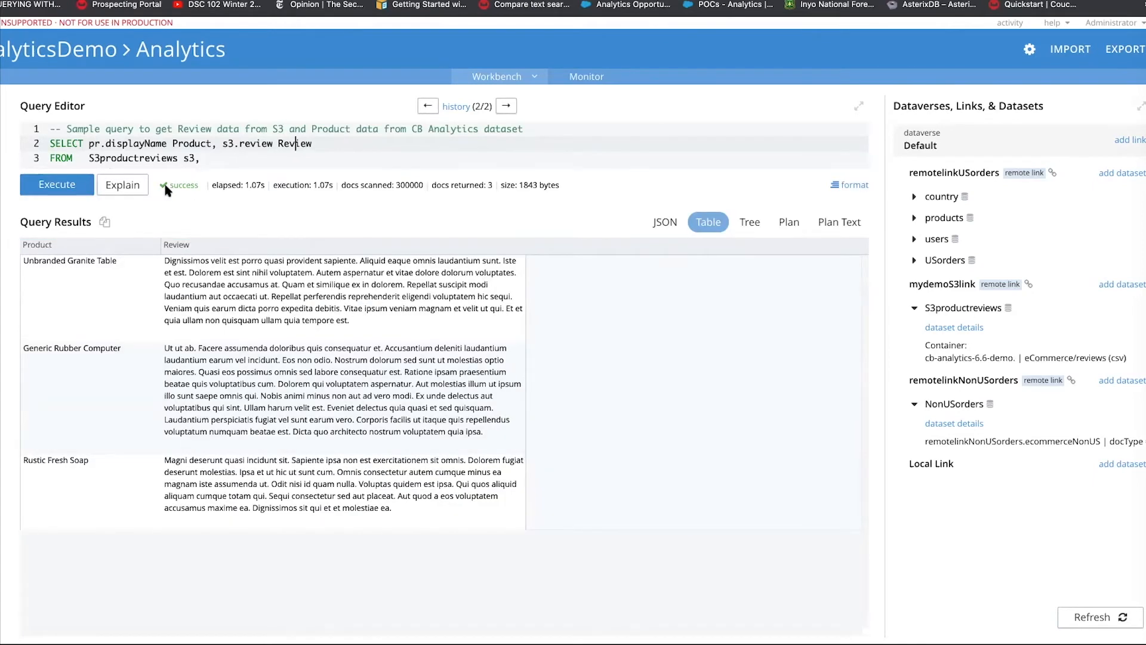
{"action": "mouse_move", "coordinate": [173, 299]}
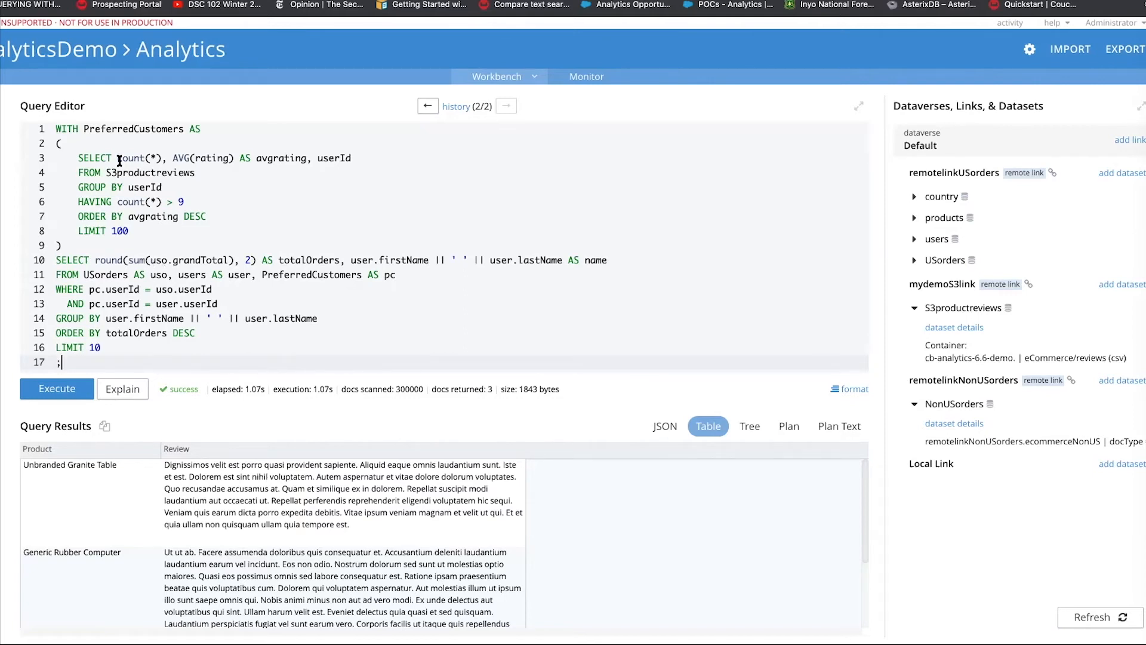
- Change the HAVING review-count threshold to 9 and run the PreferredCustomers query
{"action": "double_click", "coordinate": [128, 158]}
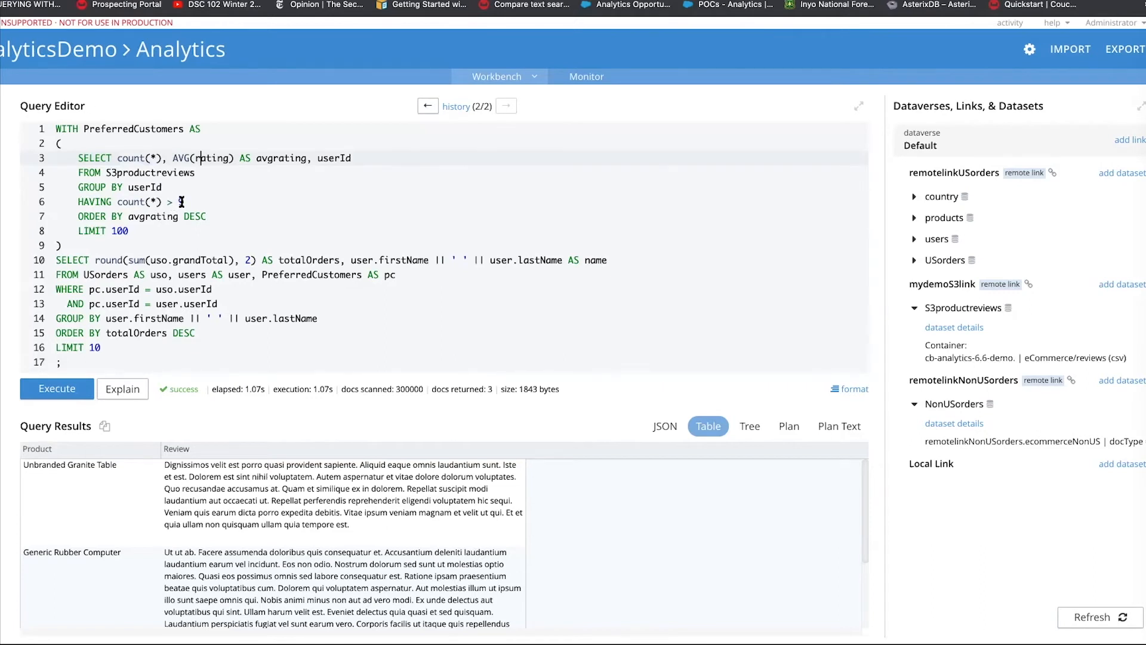
{"action": "type", "text": "9"}
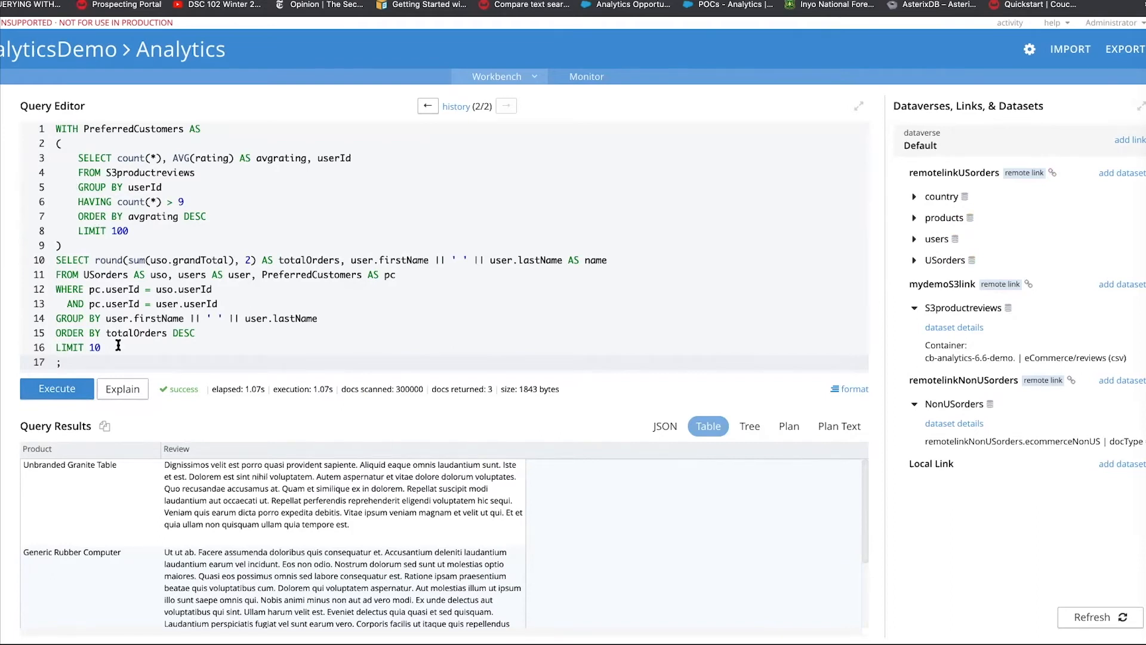
{"action": "left_click", "coordinate": [56, 388]}
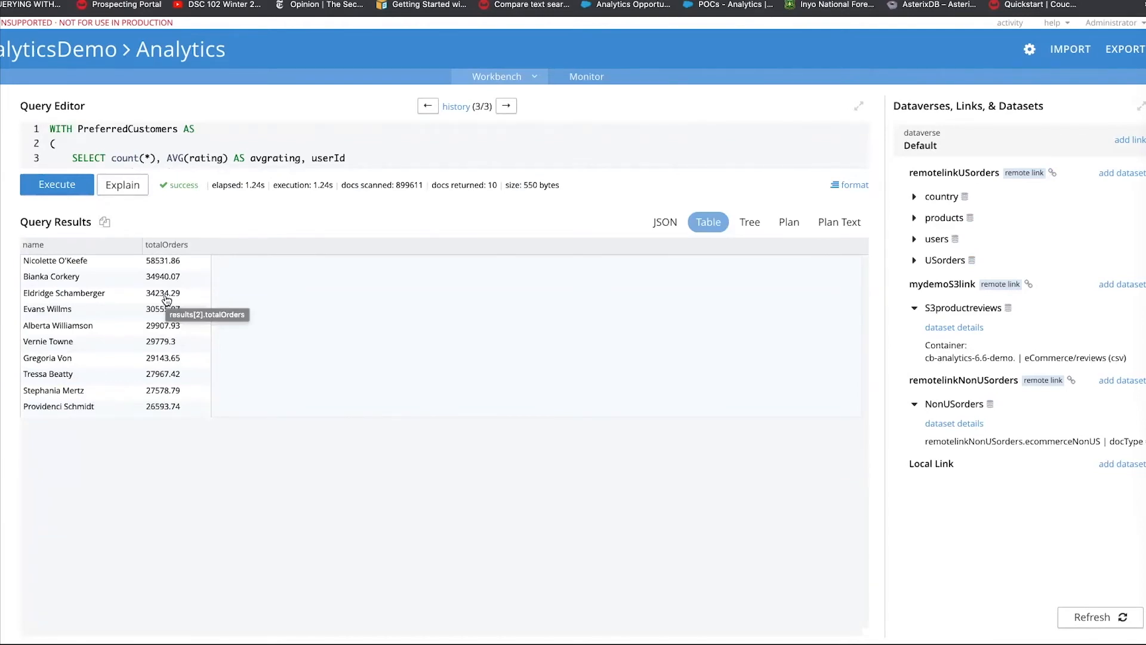
{"action": "mouse_move", "coordinate": [216, 201]}
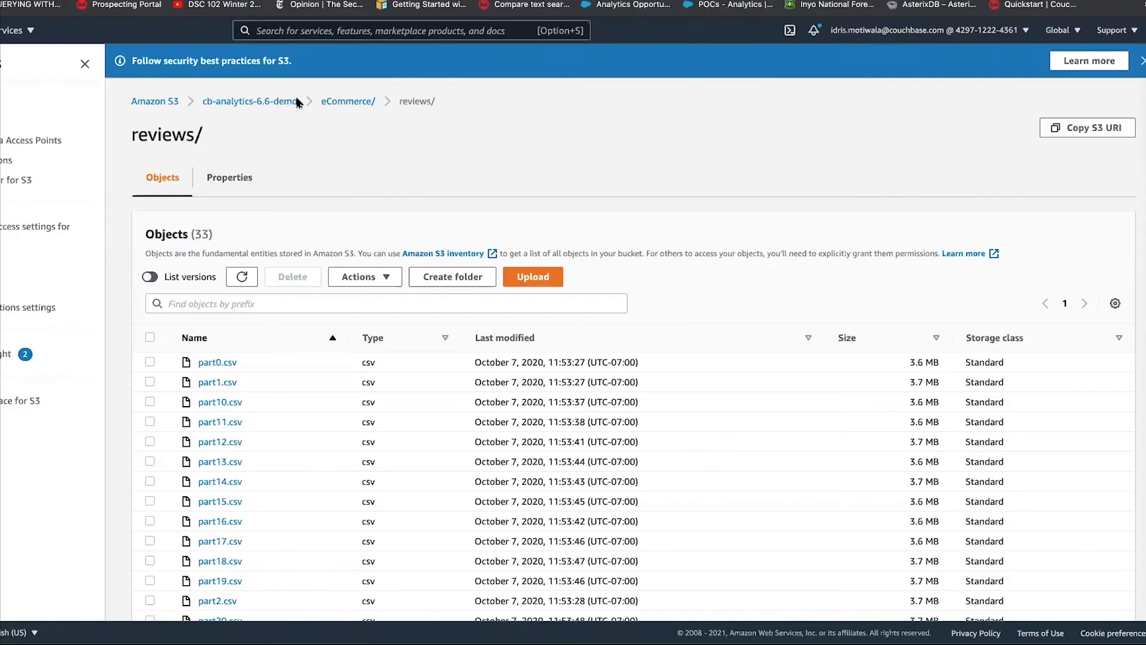
- Navigate from the reviews folder back up to the eCommerce folder
{"action": "left_click", "coordinate": [348, 101]}
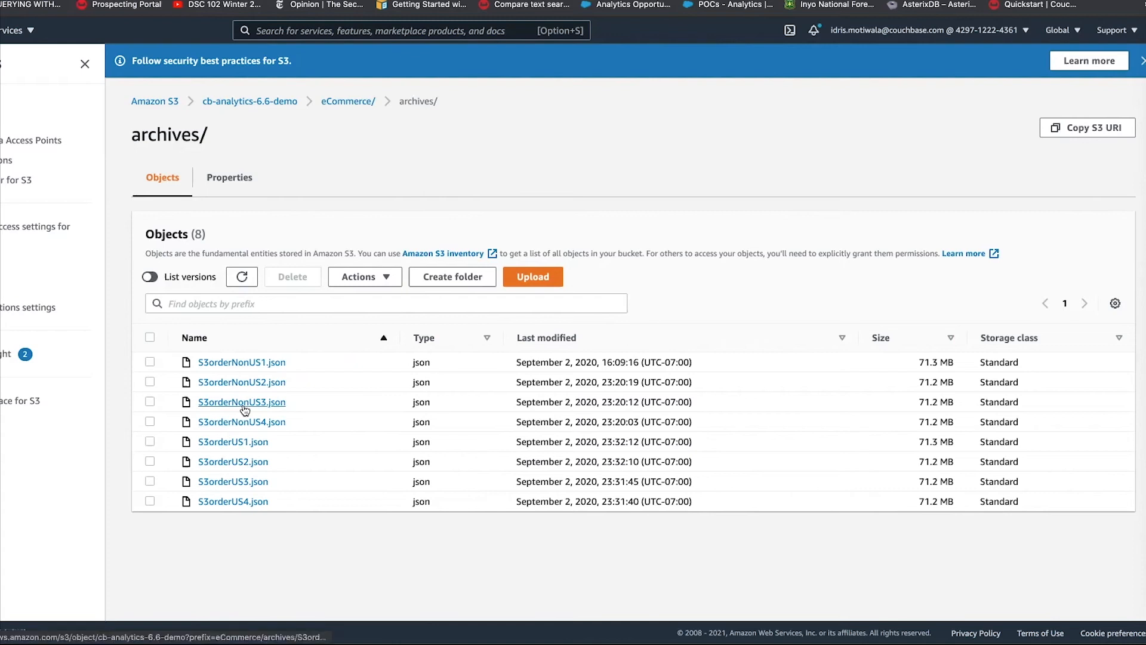
{"action": "mouse_move", "coordinate": [226, 219]}
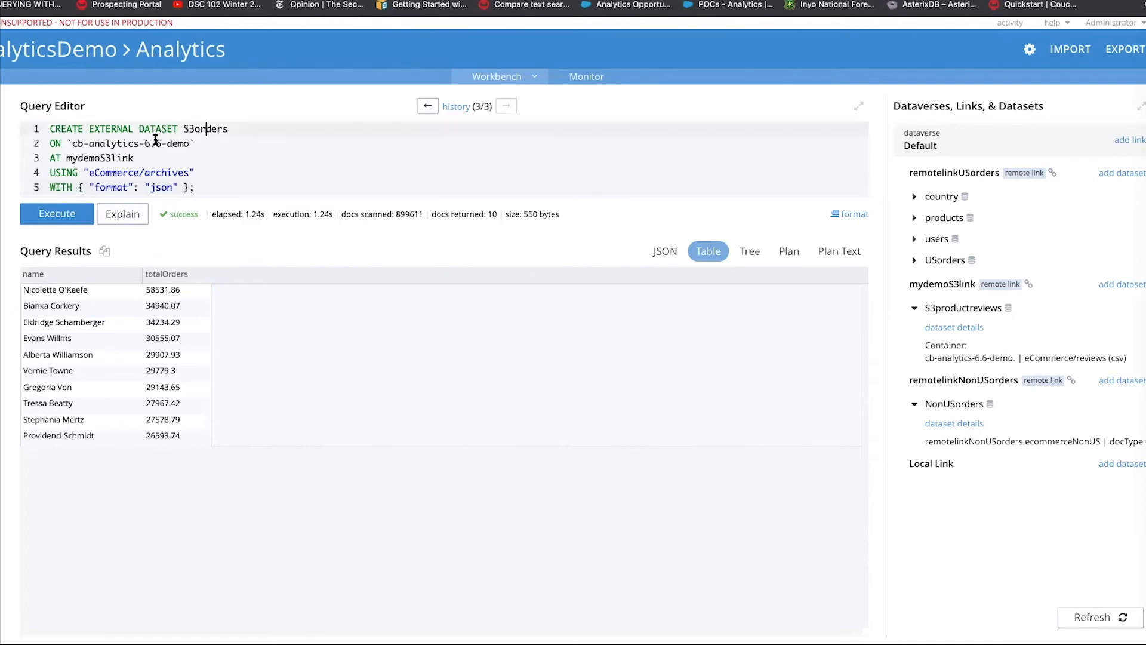
- Edit the CREATE statement's dataset name to S3orders and path to eCommerce/archives
{"action": "double_click", "coordinate": [205, 129]}
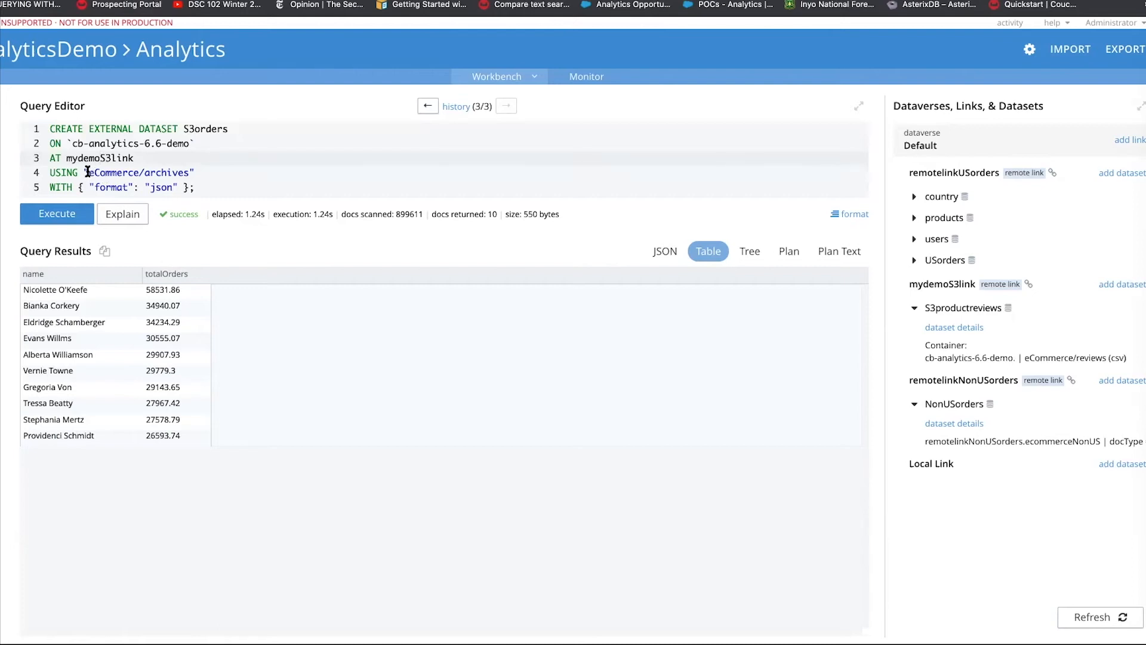
{"action": "double_click", "coordinate": [139, 172]}
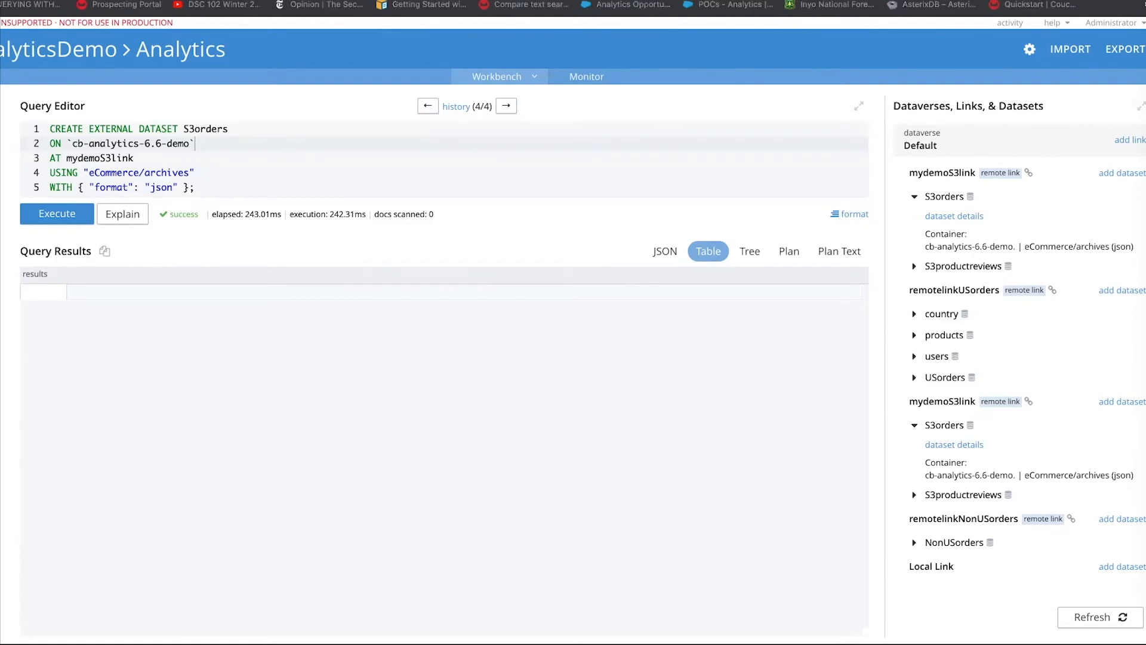
{"action": "mouse_move", "coordinate": [248, 157]}
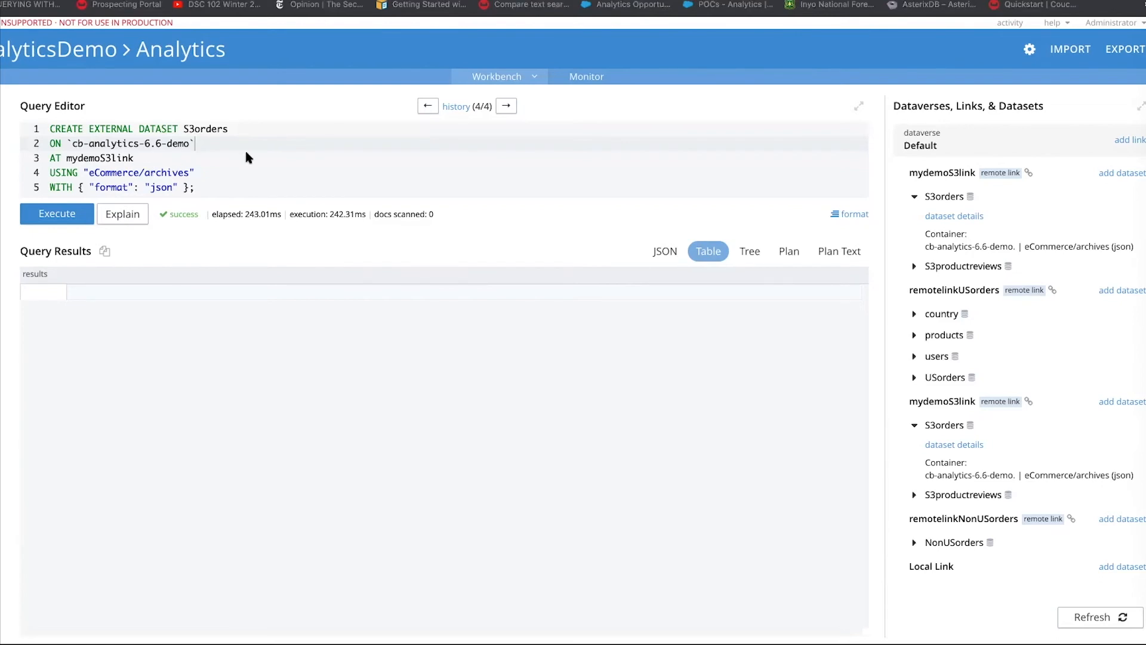
- Replace the editor contents with the Top 10 products query and execute it
{"action": "key", "text": "ctrl+a"}
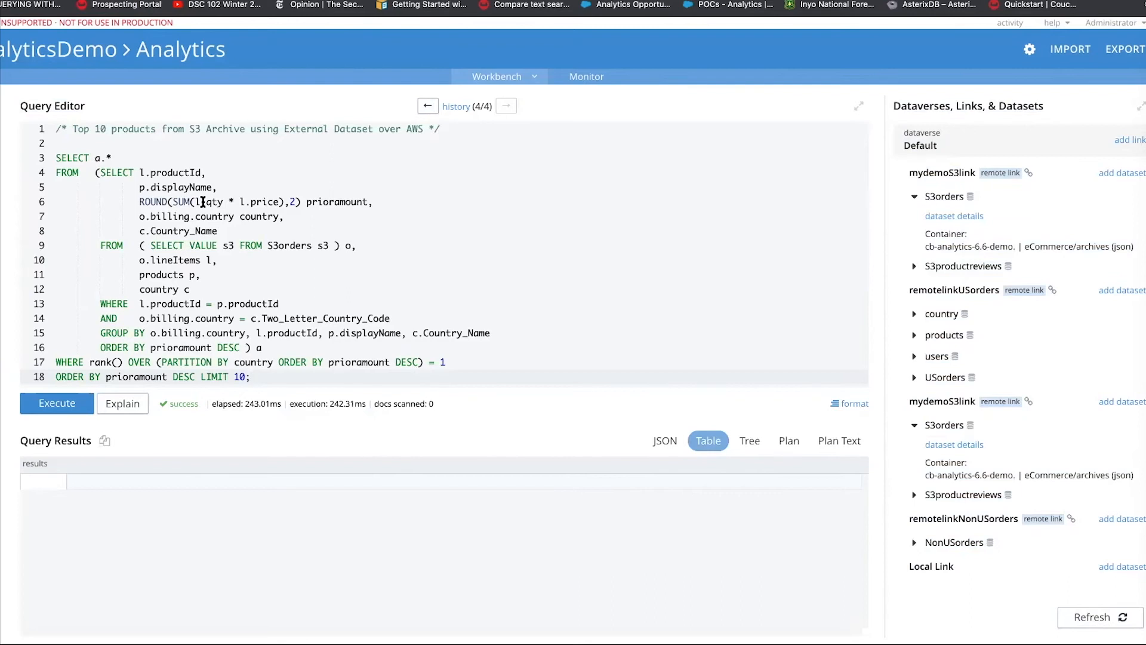
{"action": "left_click", "coordinate": [252, 377]}
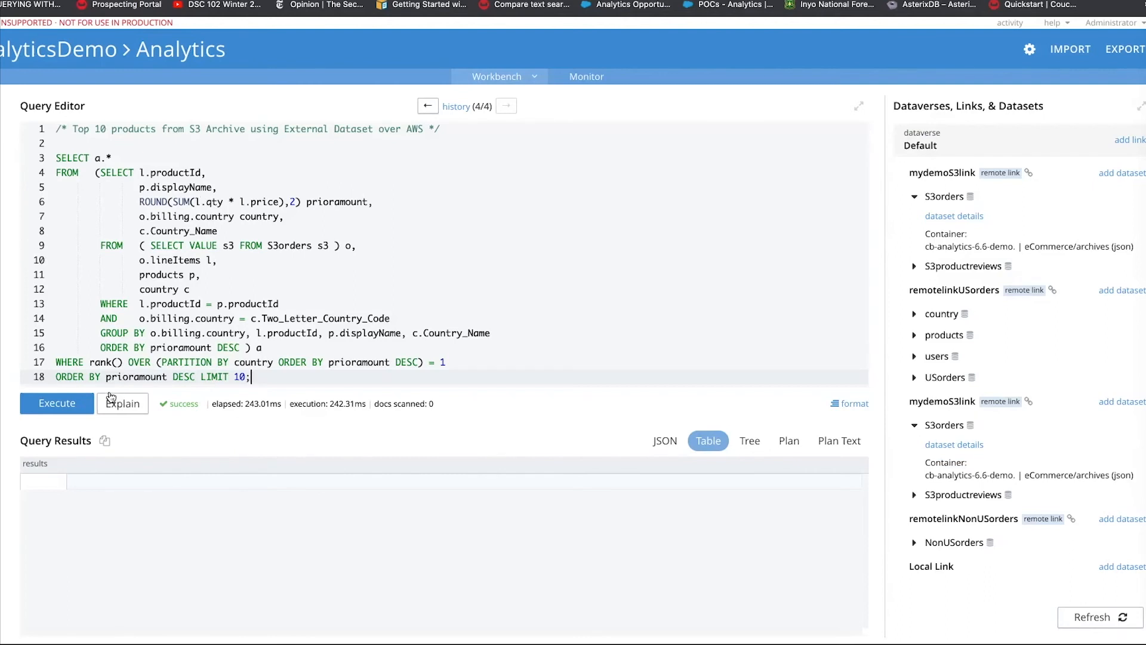
{"action": "left_click", "coordinate": [56, 403]}
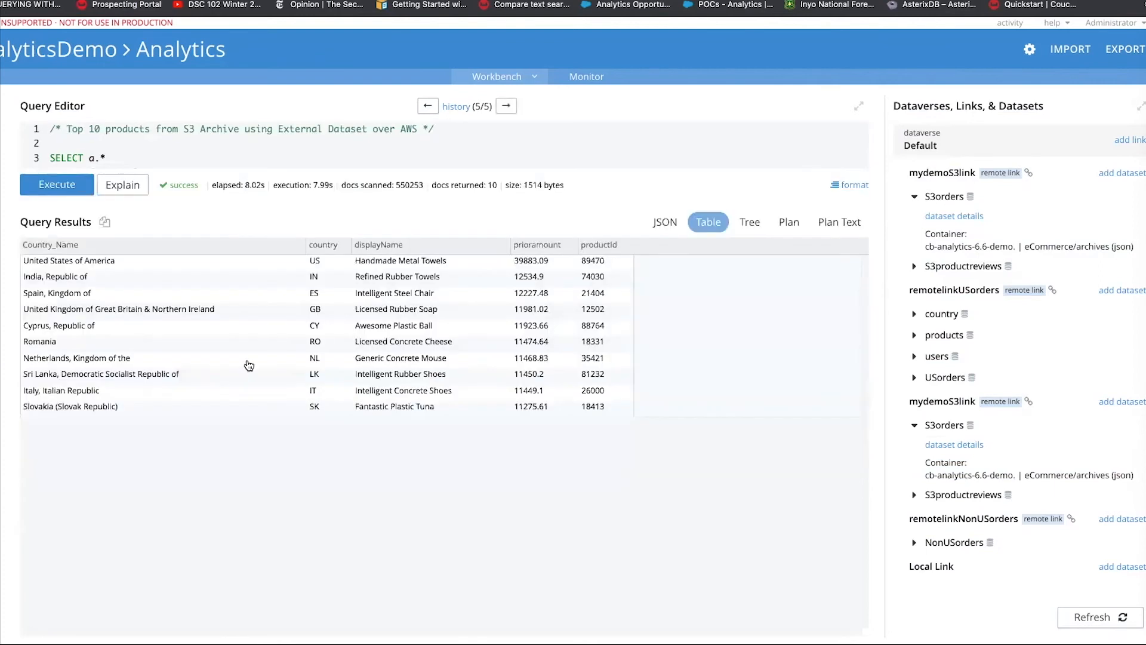
{"action": "mouse_move", "coordinate": [92, 261]}
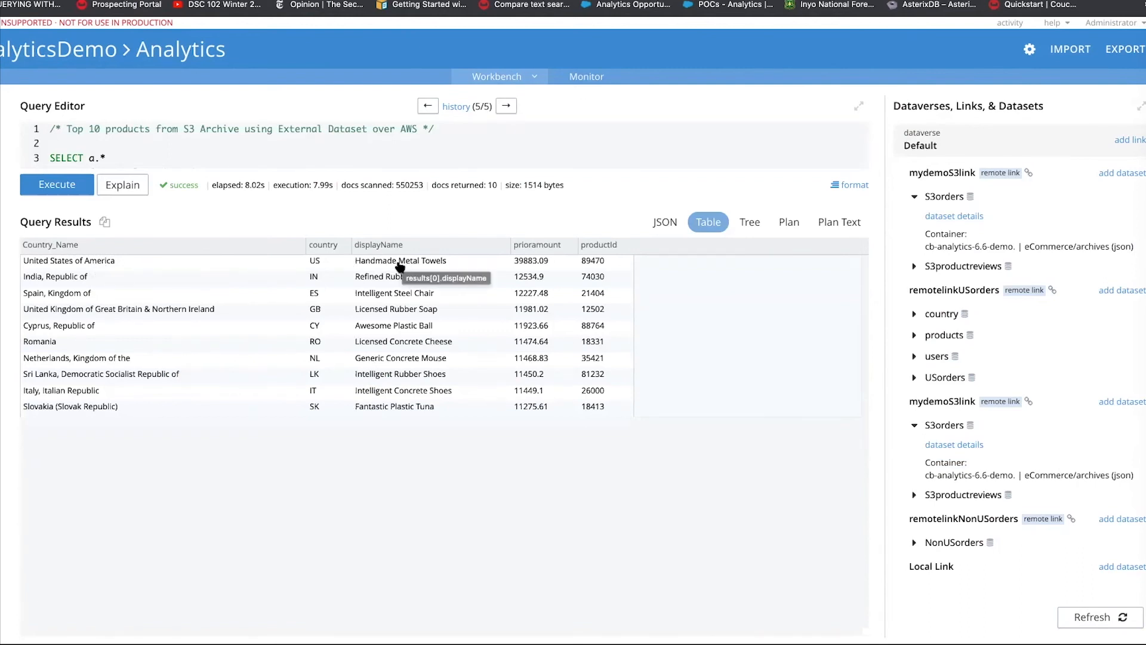
{"action": "mouse_move", "coordinate": [540, 265]}
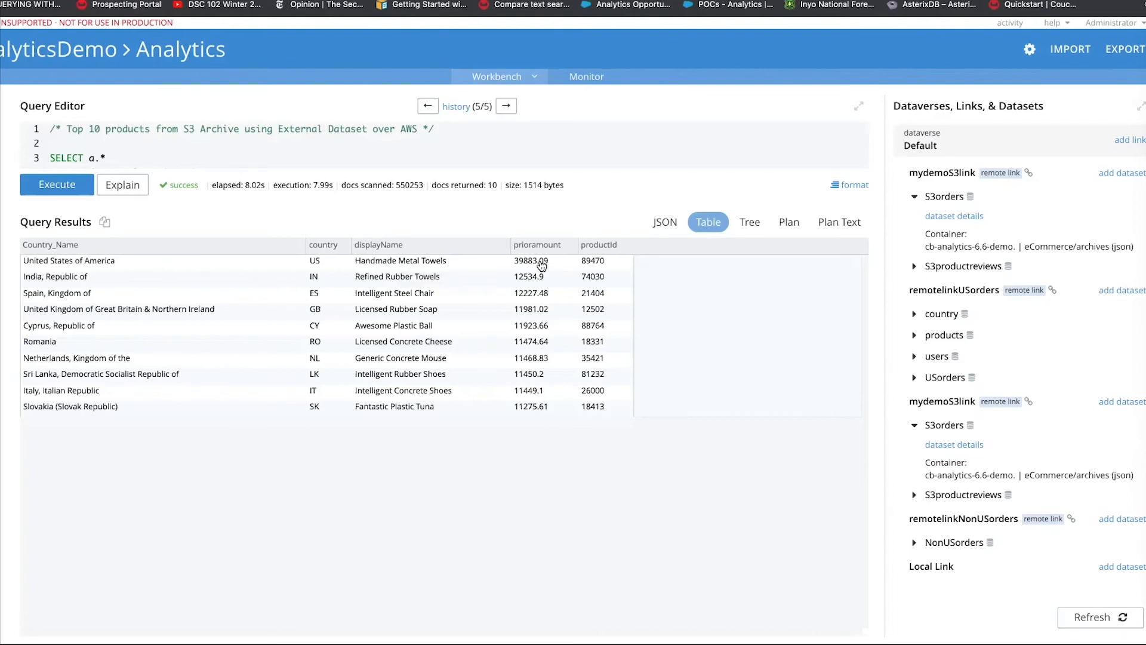
{"action": "mouse_move", "coordinate": [525, 264]}
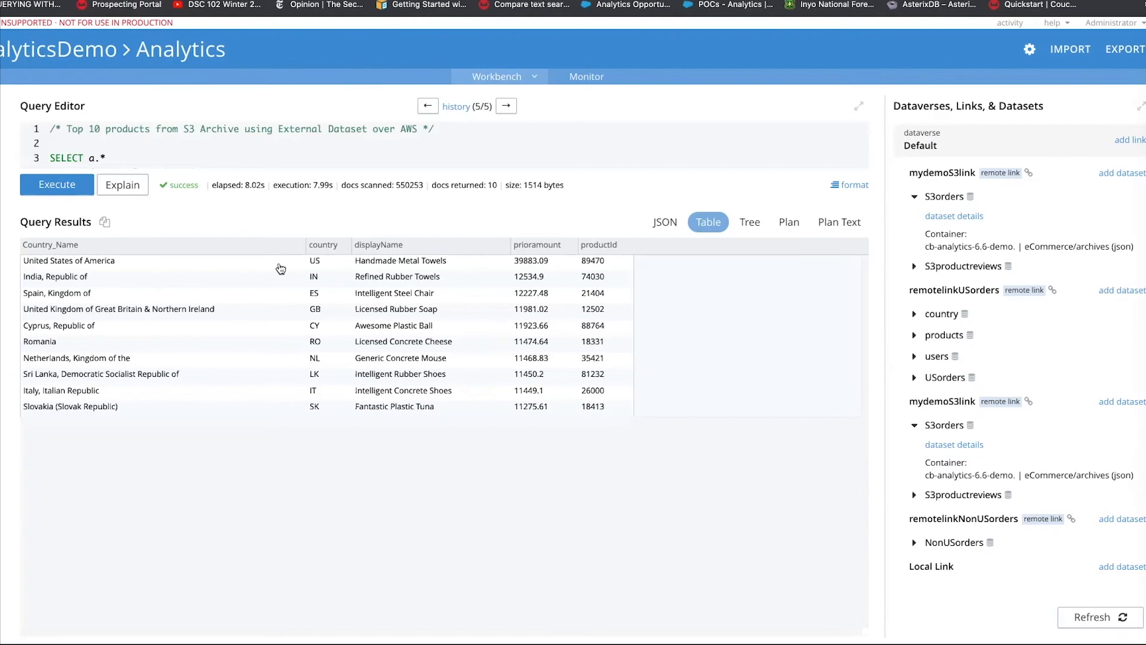
{"action": "mouse_move", "coordinate": [81, 306]}
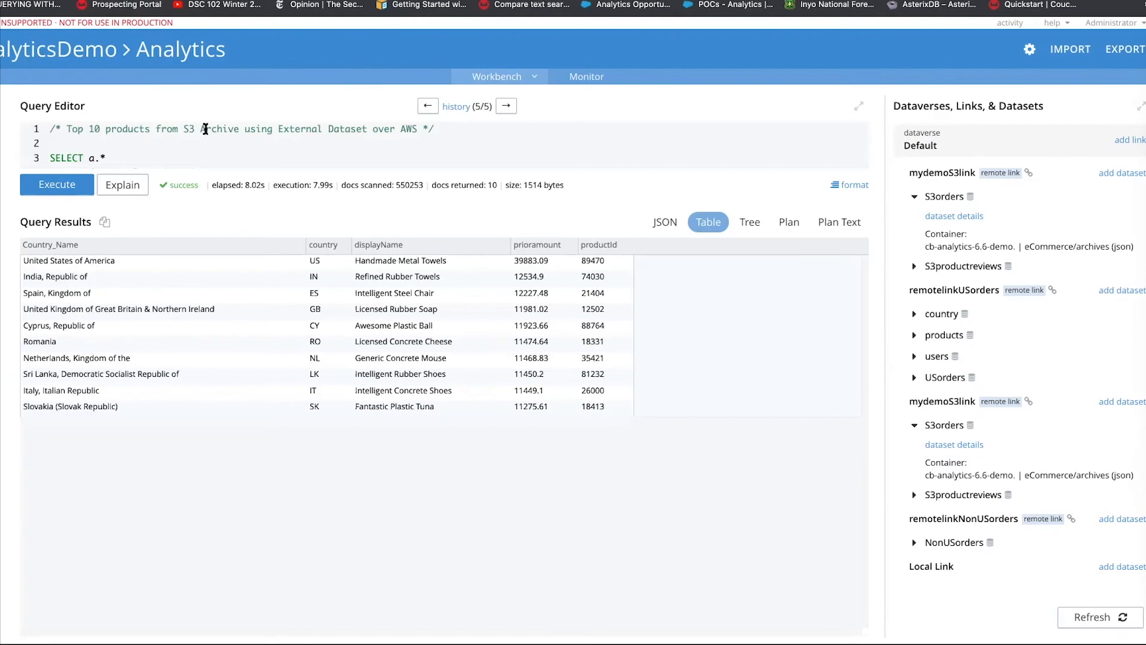
{"action": "mouse_move", "coordinate": [215, 142]}
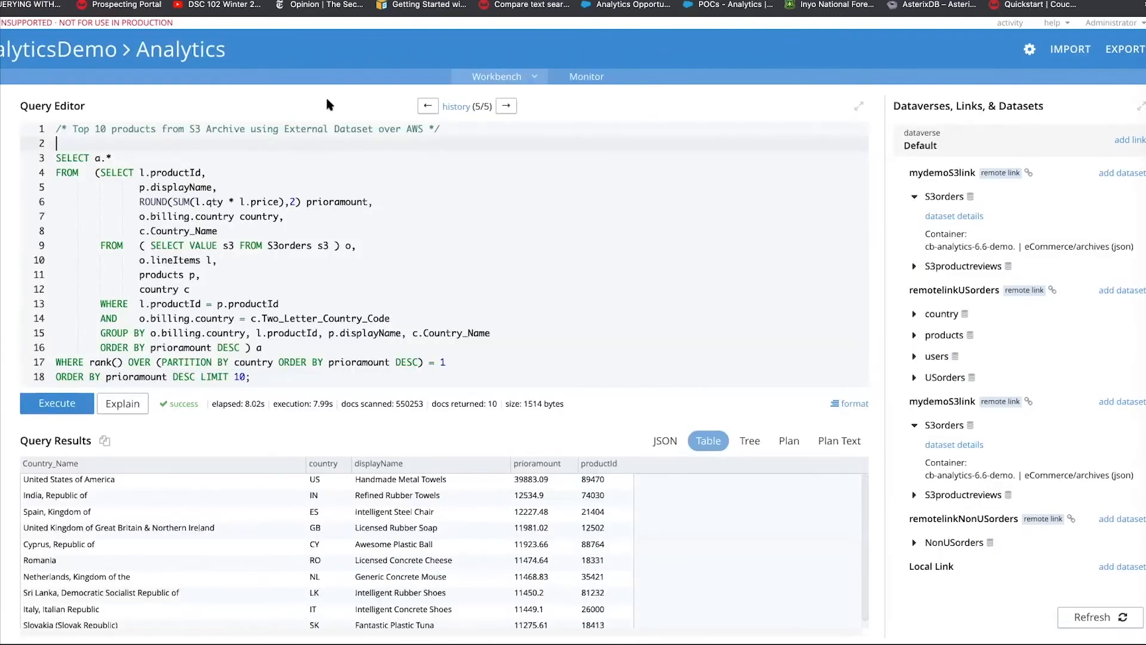
{"action": "mouse_move", "coordinate": [979, 309]}
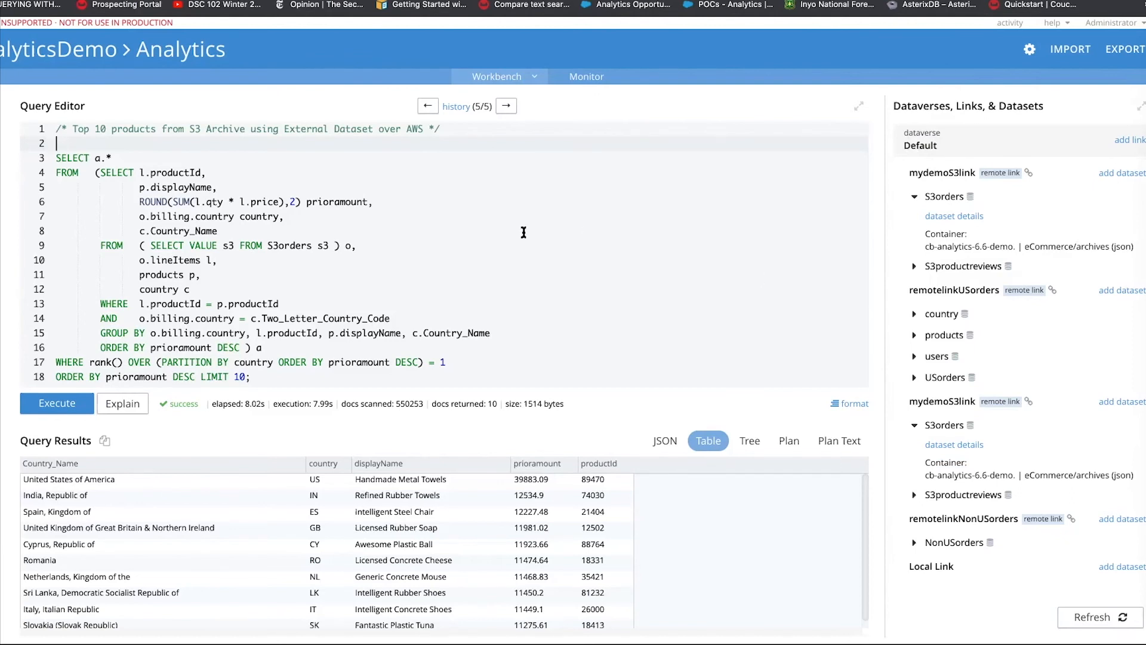
- Expand USorders details and scroll through the multi-CTE comparison query to its end
{"action": "scroll", "scroll_direction": "down", "scroll_amount": 3}
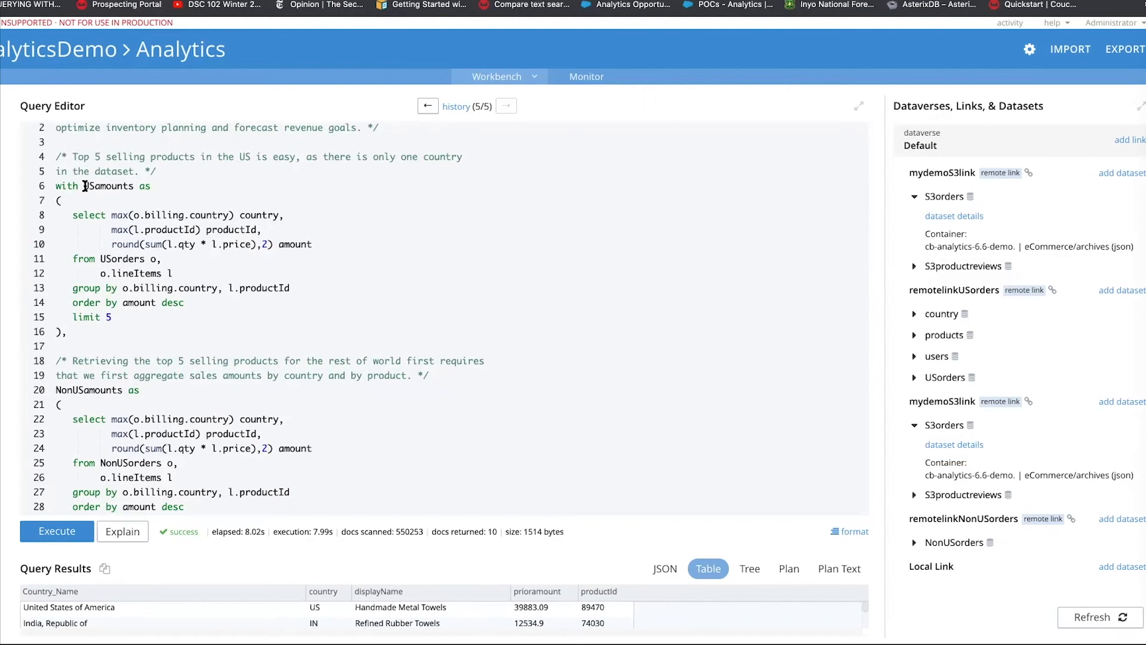
{"action": "mouse_move", "coordinate": [917, 385]}
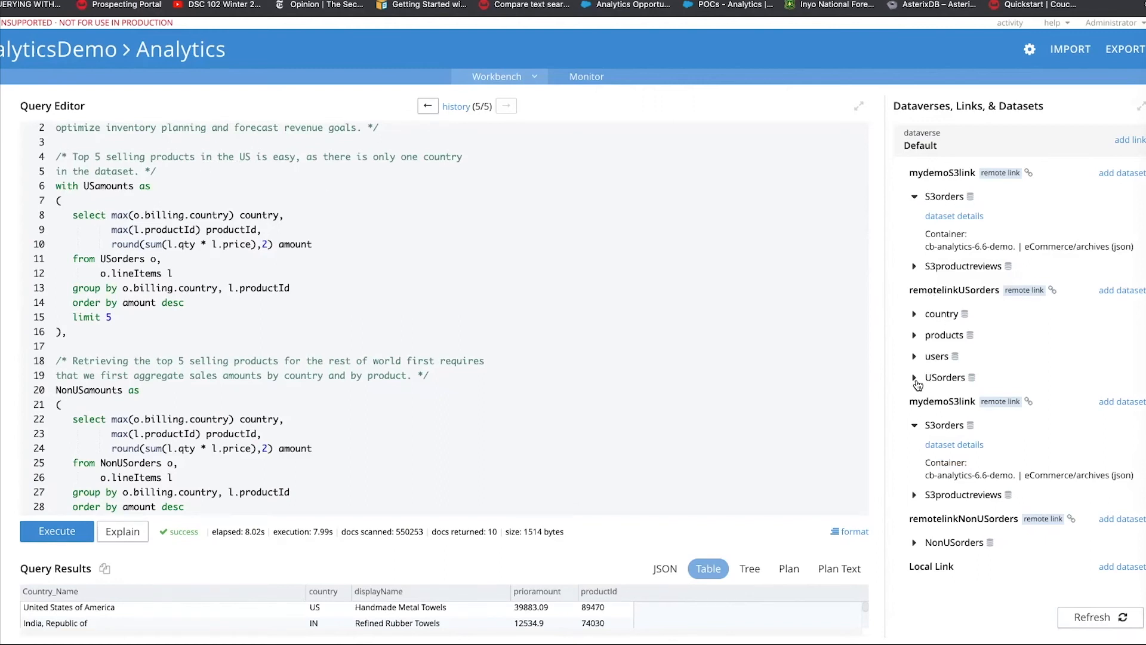
{"action": "left_click", "coordinate": [915, 377]}
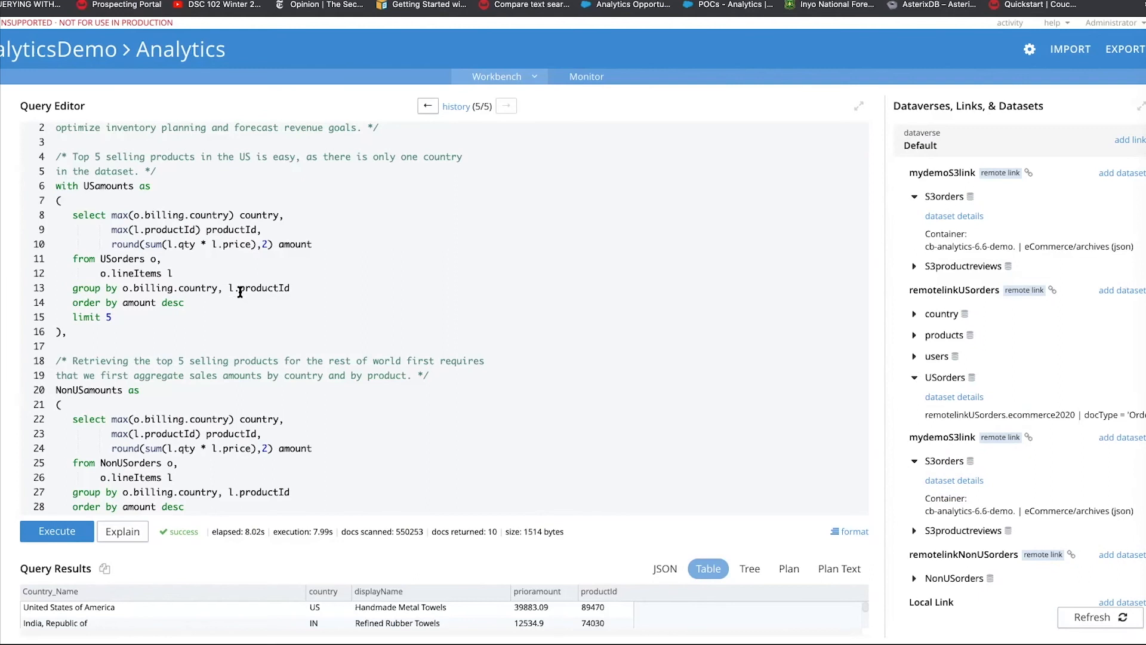
{"action": "scroll", "scroll_direction": "down", "scroll_amount": 3}
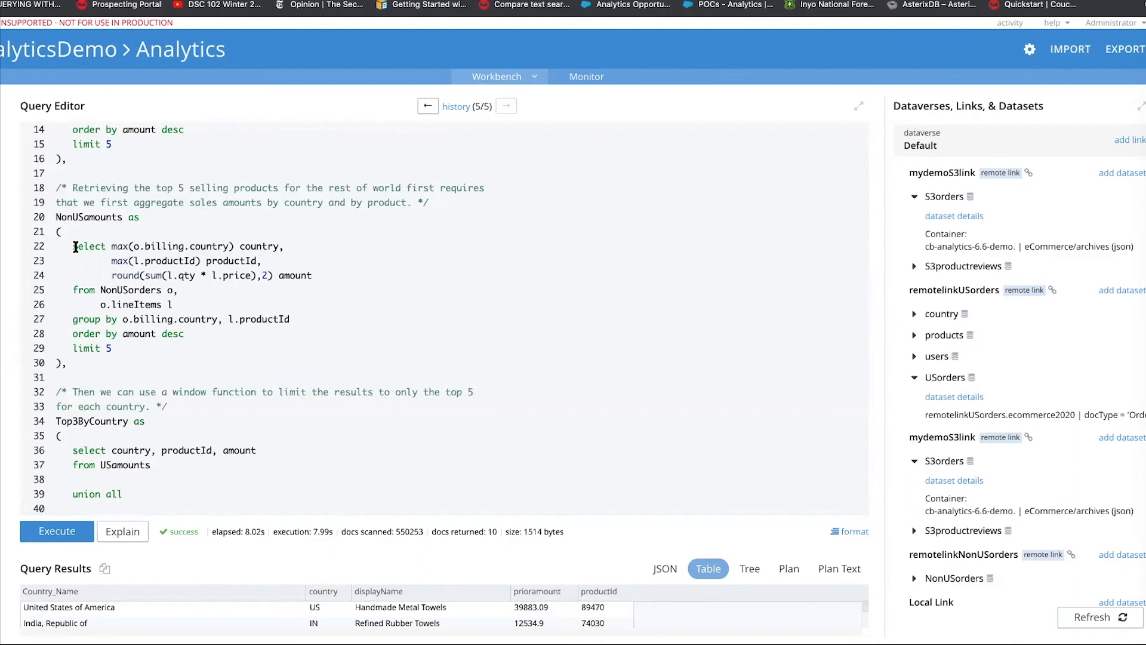
{"action": "scroll", "scroll_direction": "down", "scroll_amount": 3}
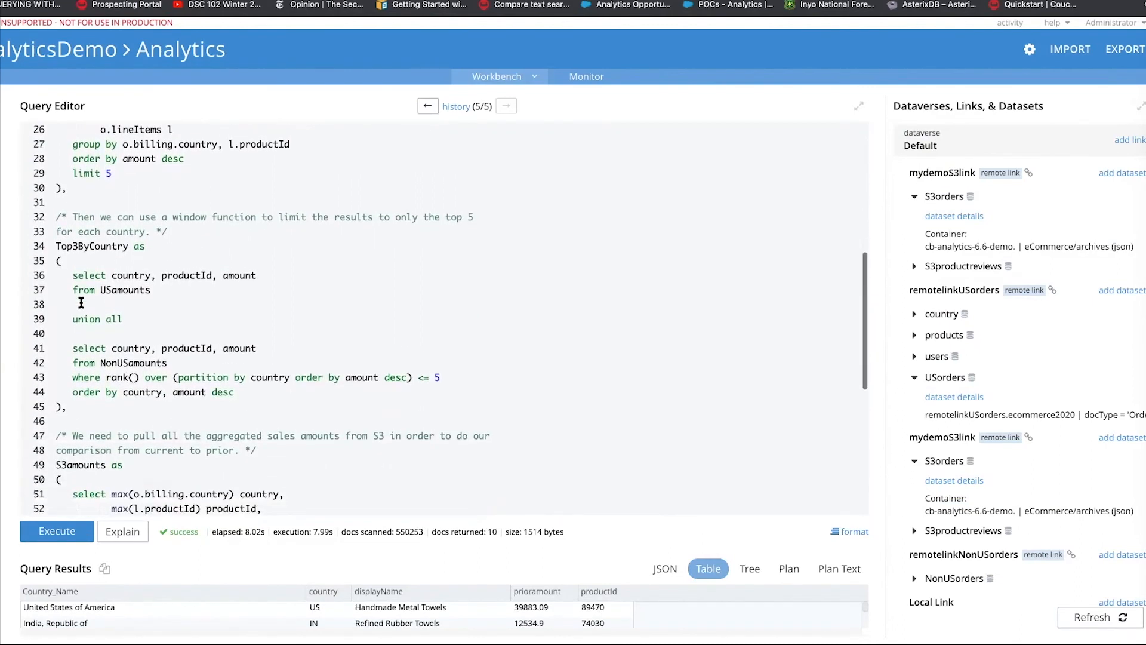
{"action": "scroll", "scroll_direction": "down", "scroll_amount": 3}
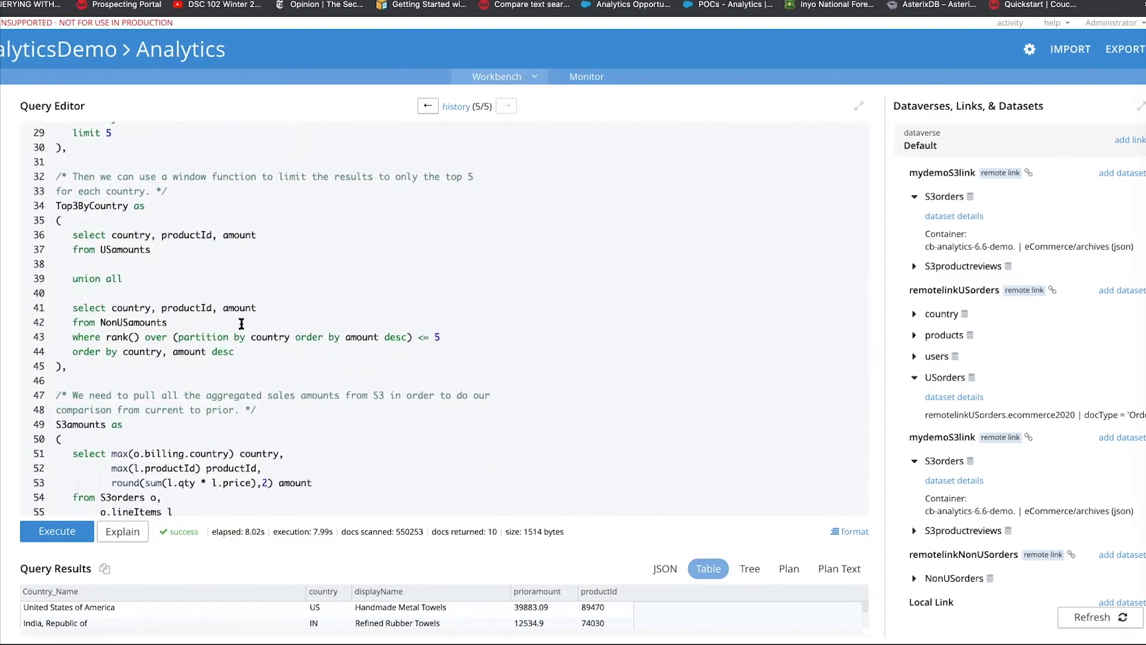
{"action": "mouse_move", "coordinate": [211, 337]}
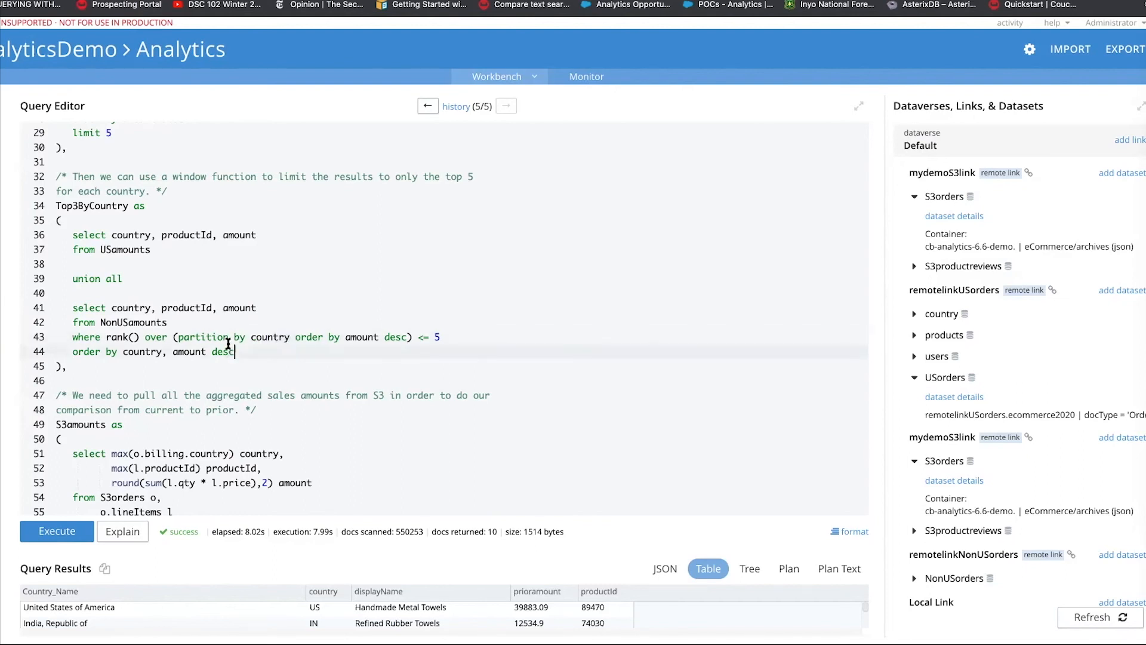
{"action": "scroll", "scroll_direction": "down", "scroll_amount": 3}
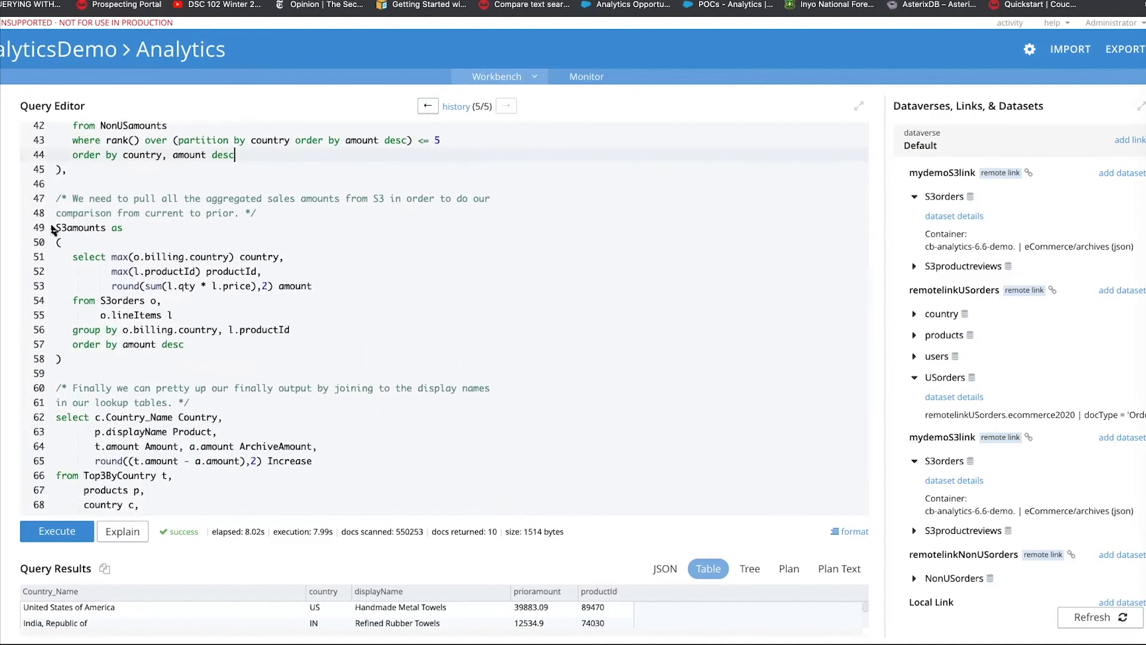
{"action": "scroll", "scroll_direction": "down", "scroll_amount": 3}
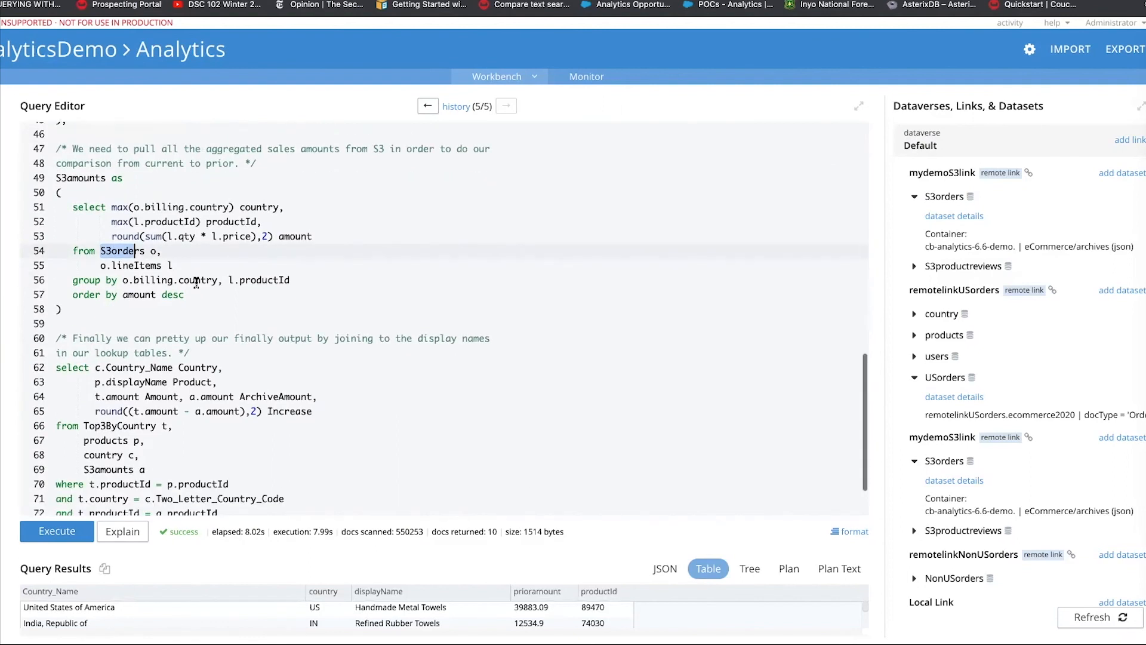
{"action": "scroll", "scroll_direction": "down", "scroll_amount": 3}
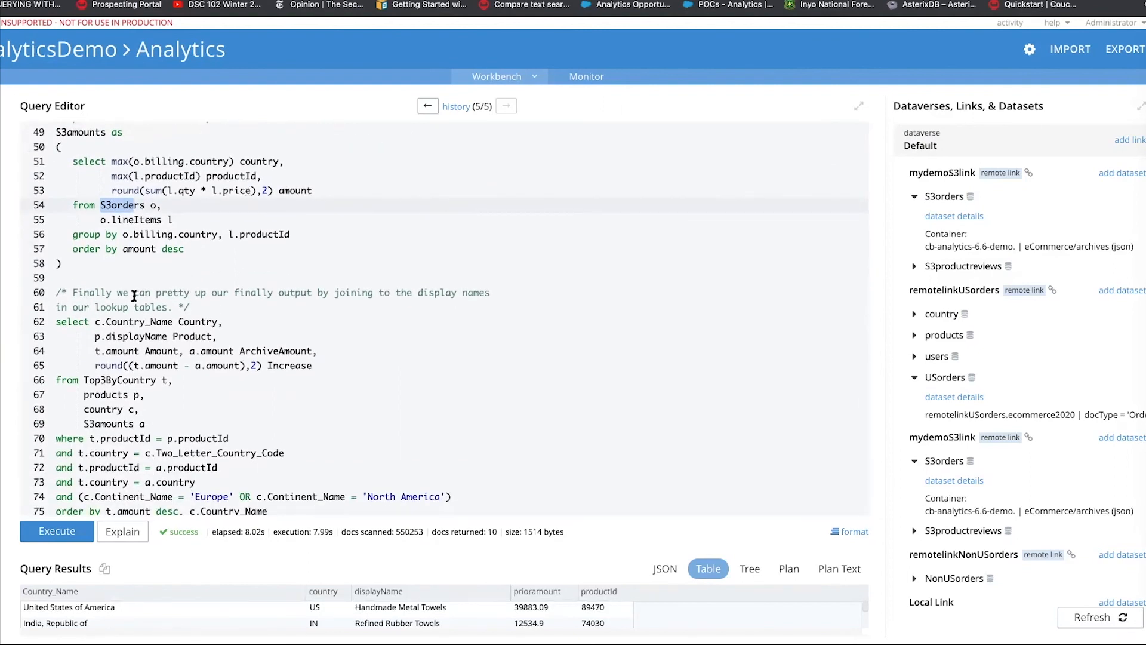
{"action": "left_click", "coordinate": [104, 423]}
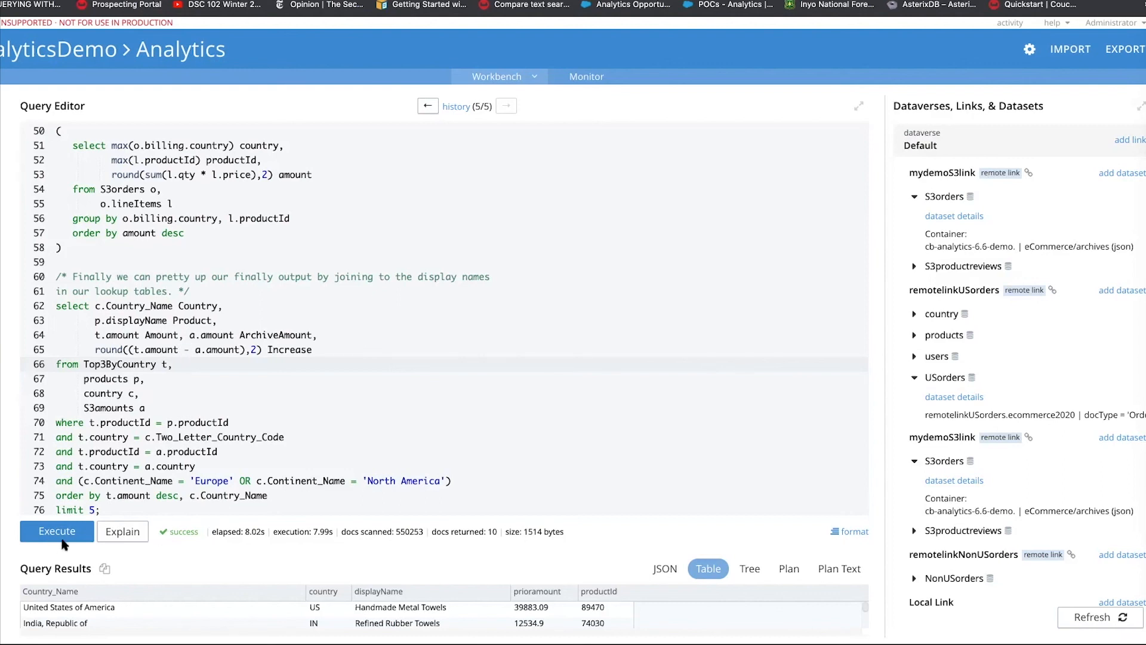
- Execute the multi-CTE comparison query, listing five US products with amount, archive amount and increase
{"action": "left_click", "coordinate": [56, 531]}
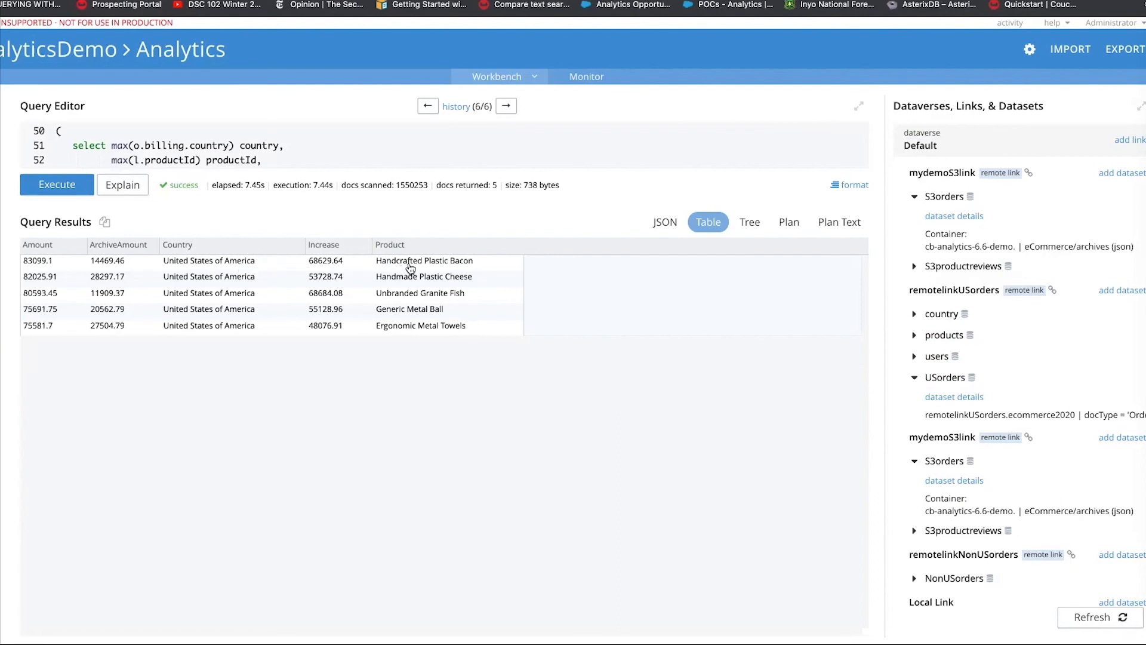
{"action": "mouse_move", "coordinate": [353, 269]}
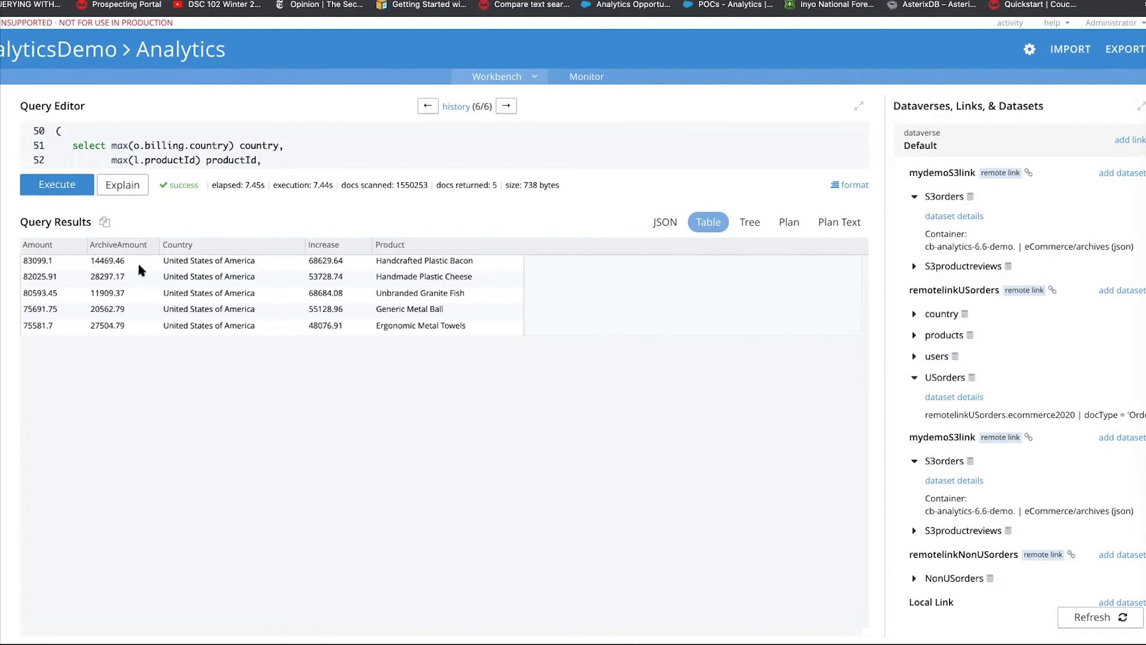
{"action": "mouse_move", "coordinate": [40, 270]}
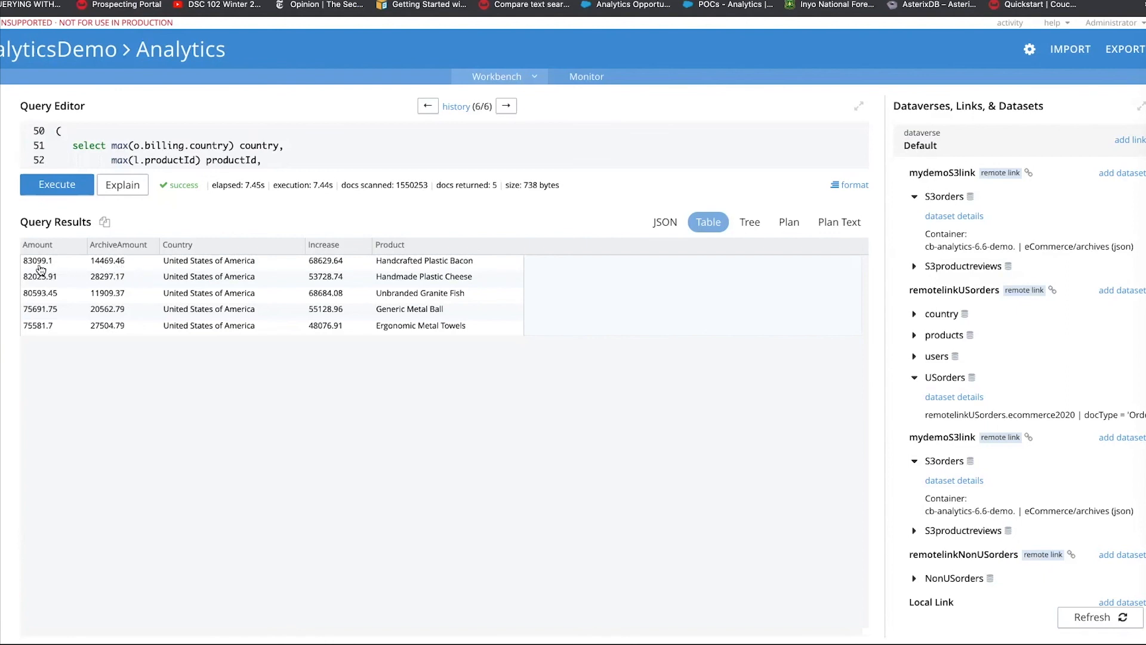
{"action": "mouse_move", "coordinate": [37, 261]}
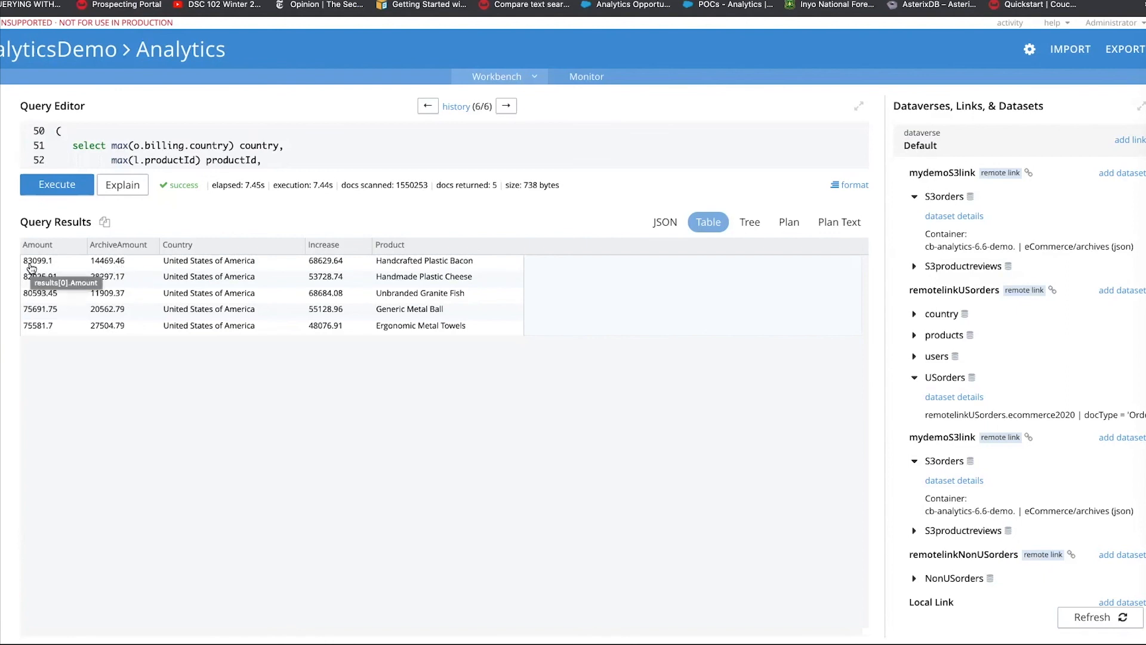
{"action": "mouse_move", "coordinate": [314, 269]}
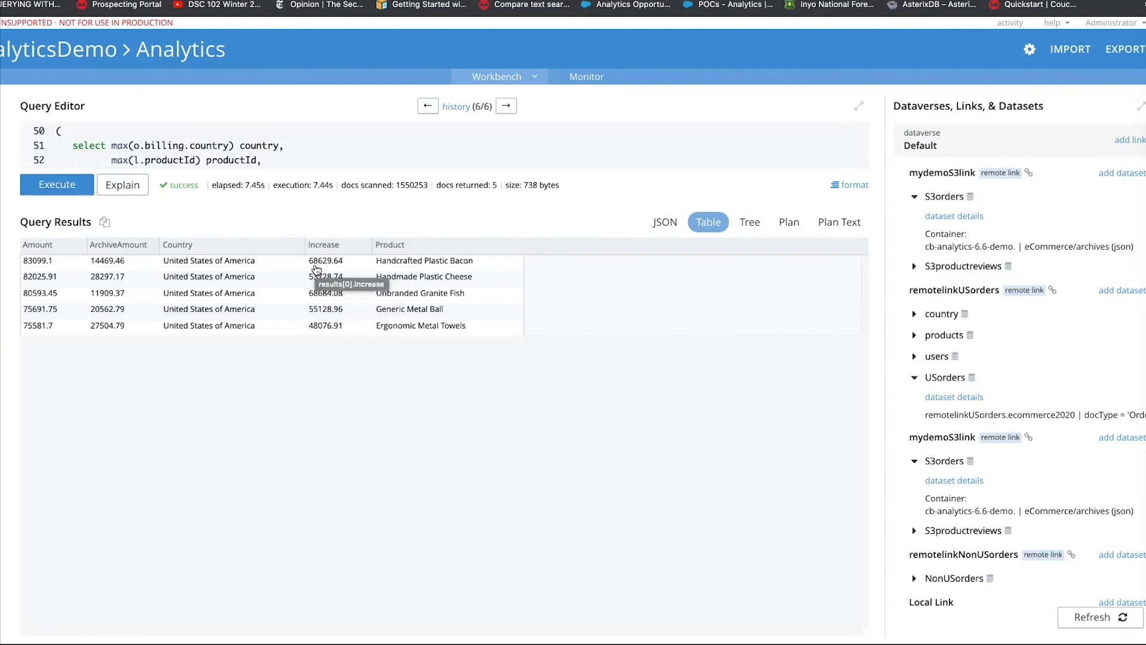